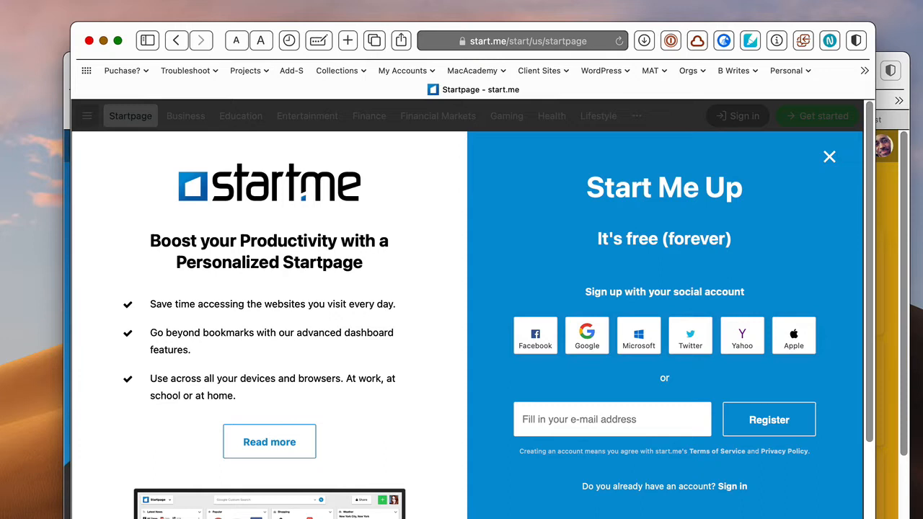
mouse_move(563, 240)
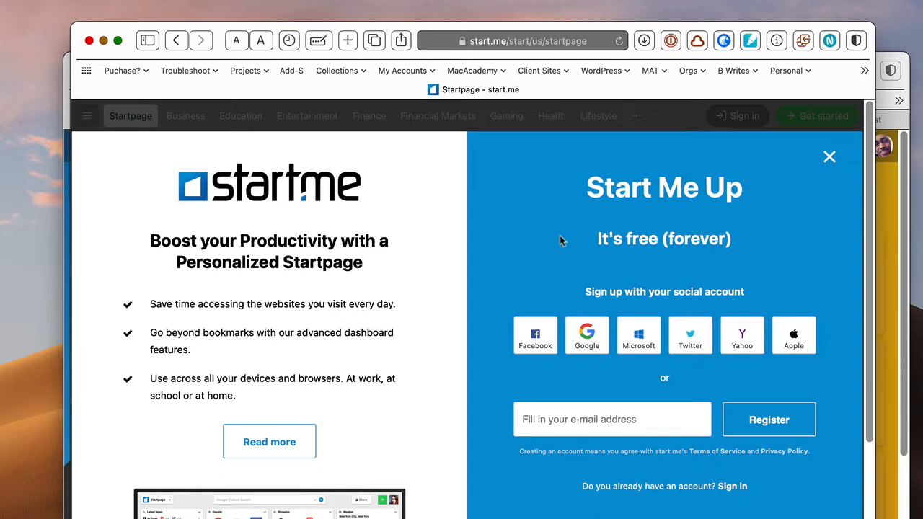
mouse_move(545, 373)
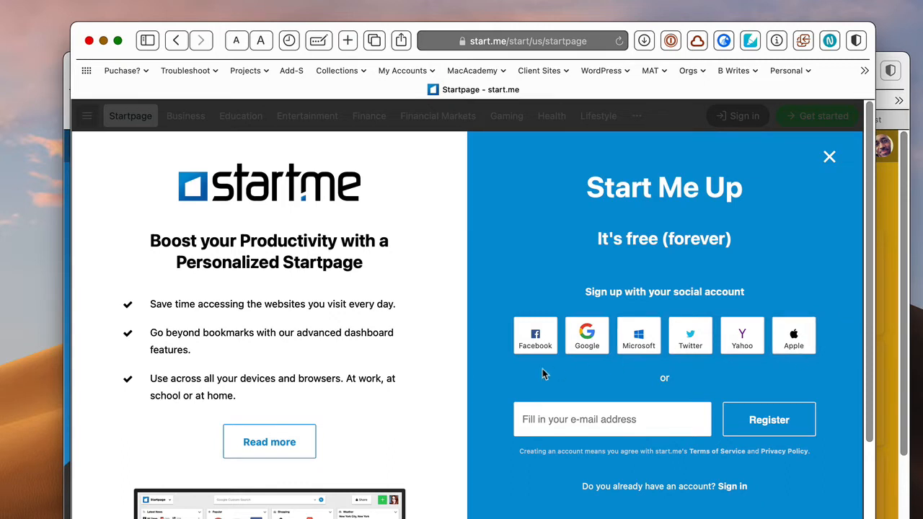
mouse_move(793, 352)
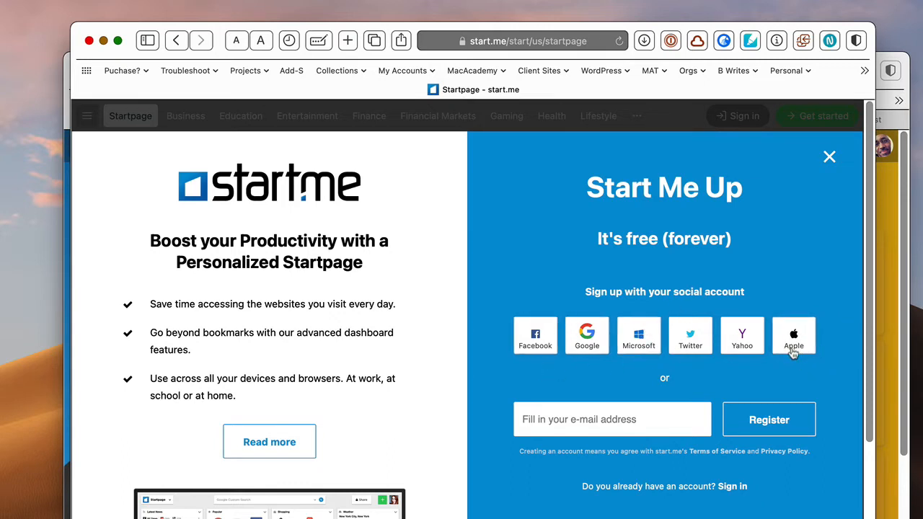
mouse_move(834, 174)
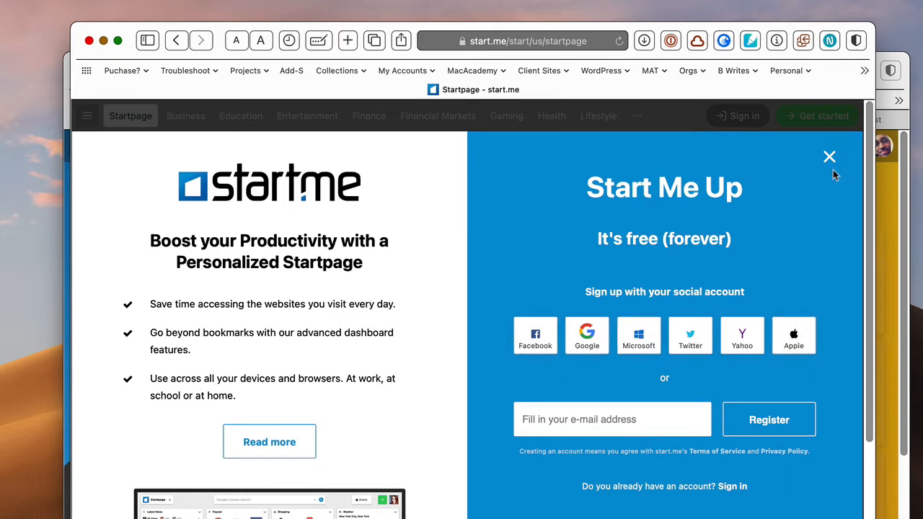
mouse_move(829, 156)
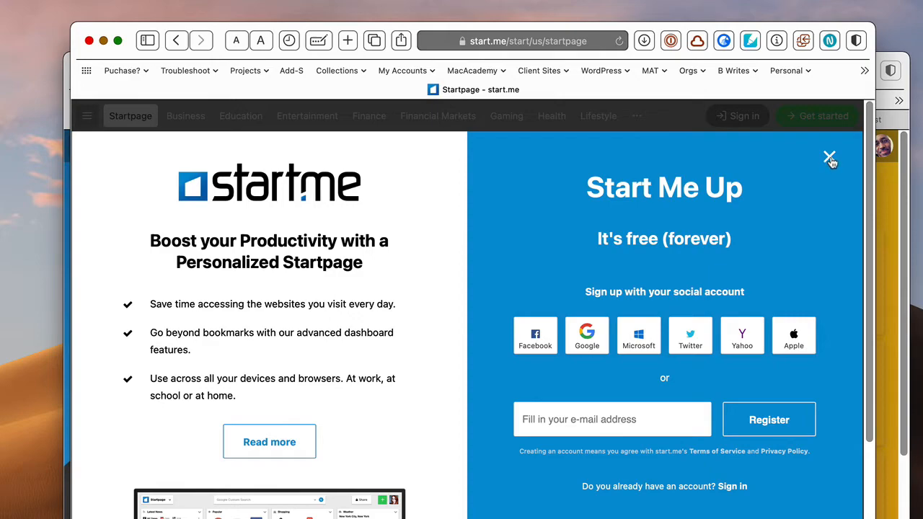
Dismiss the sign-up offer and scroll down the default start page to the news and travel links
left_click(829, 157)
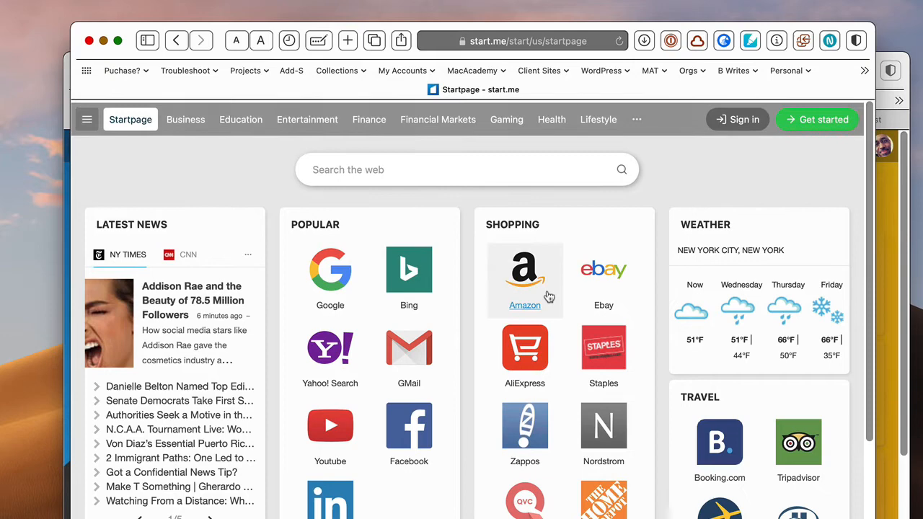
scroll("down", 3)
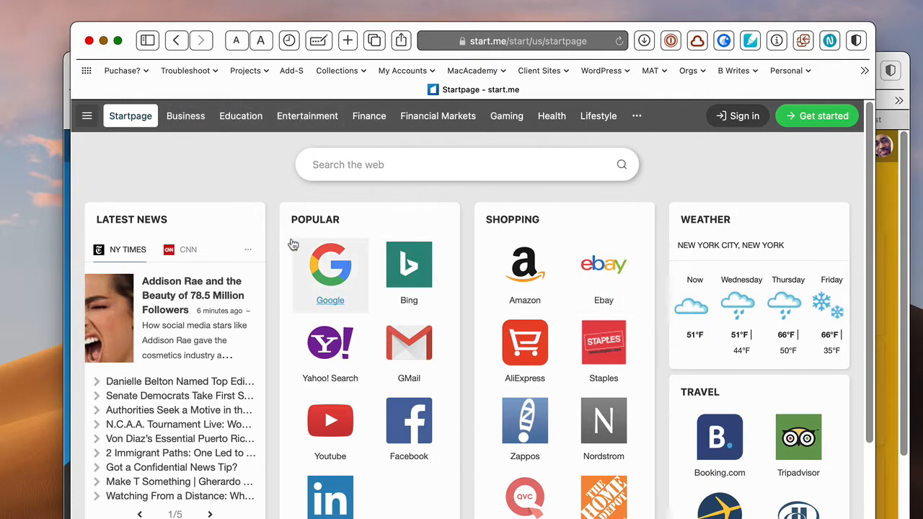
mouse_move(206, 281)
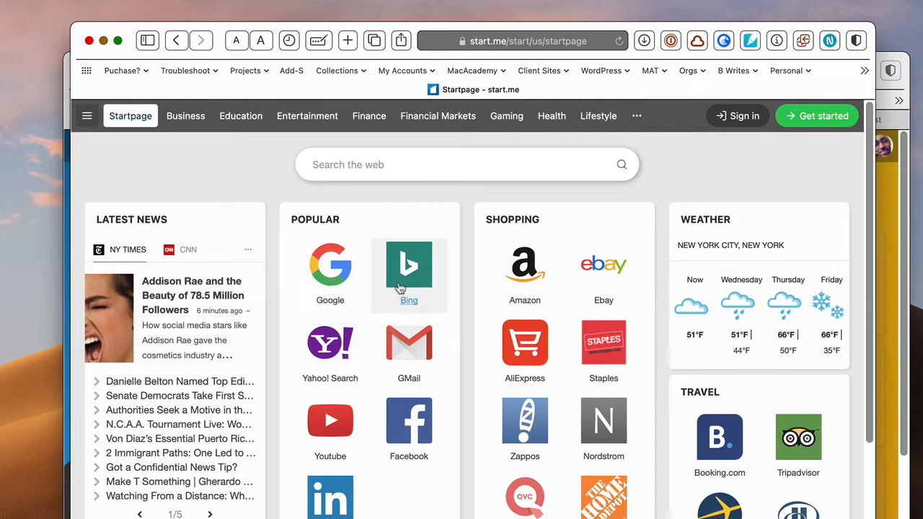
mouse_move(603, 354)
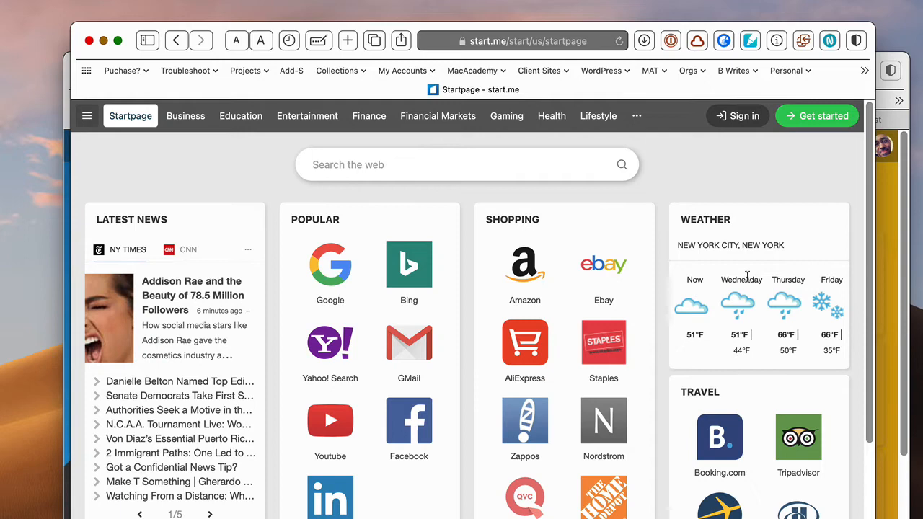
scroll("down", 3)
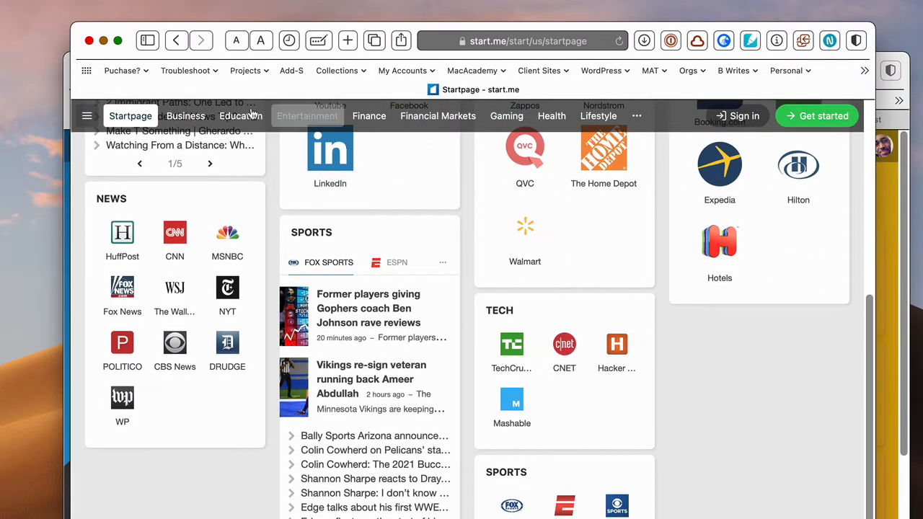
mouse_move(438, 115)
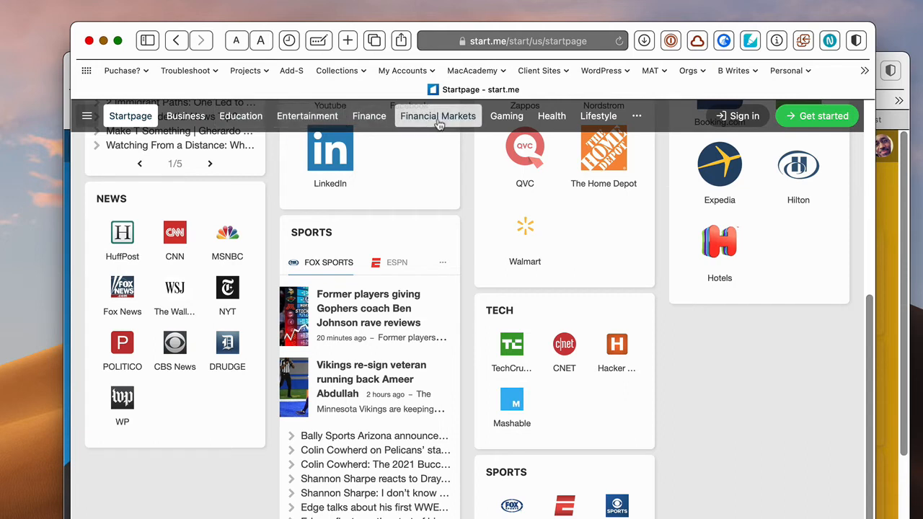
mouse_move(127, 58)
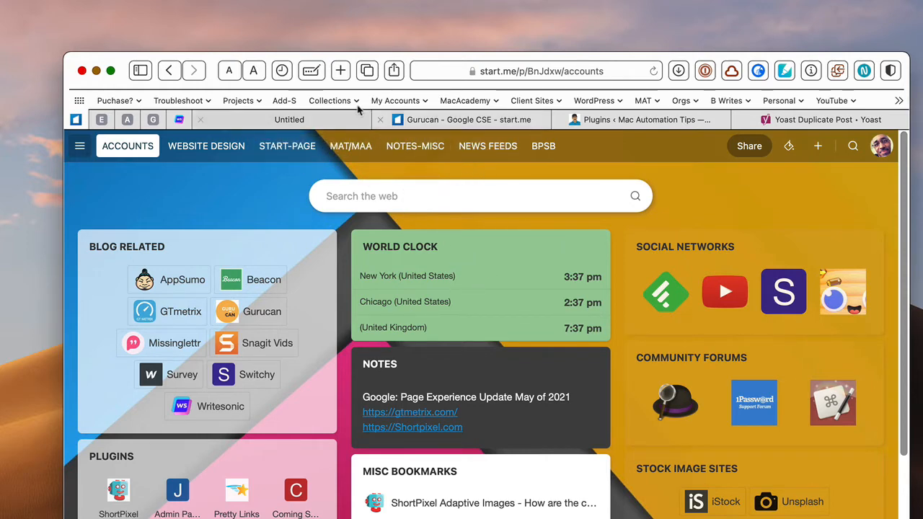
left_click(333, 101)
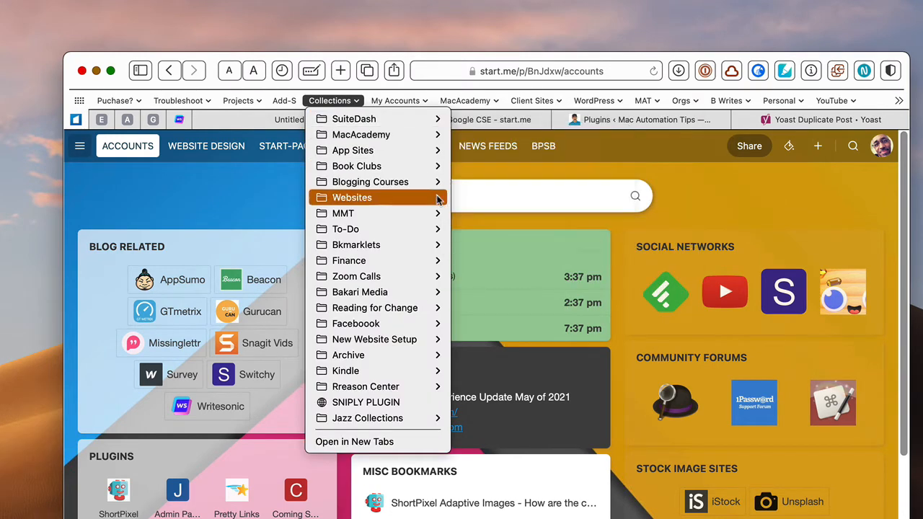
mouse_move(310, 90)
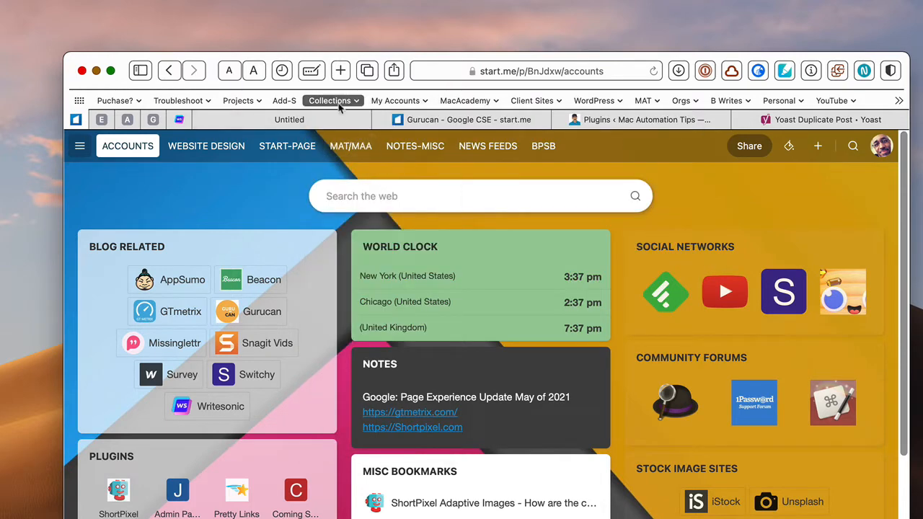
left_click(329, 101)
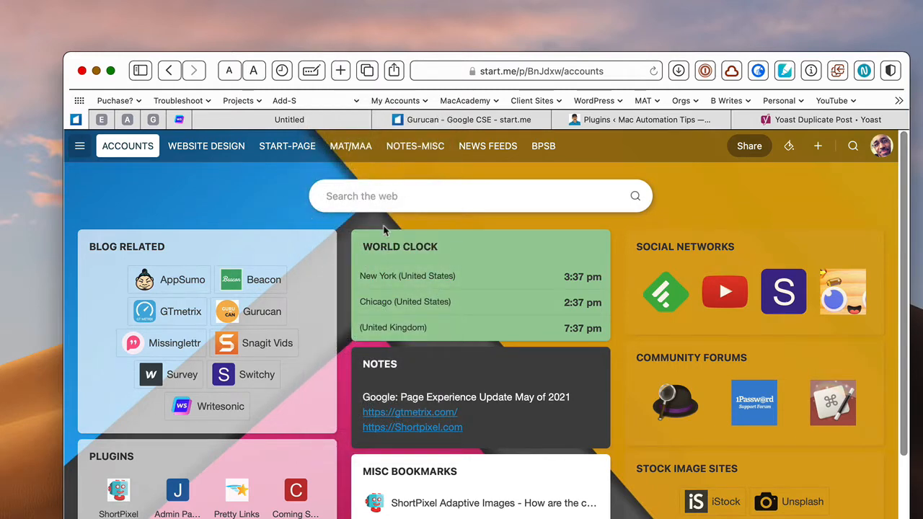
scroll("down", 3)
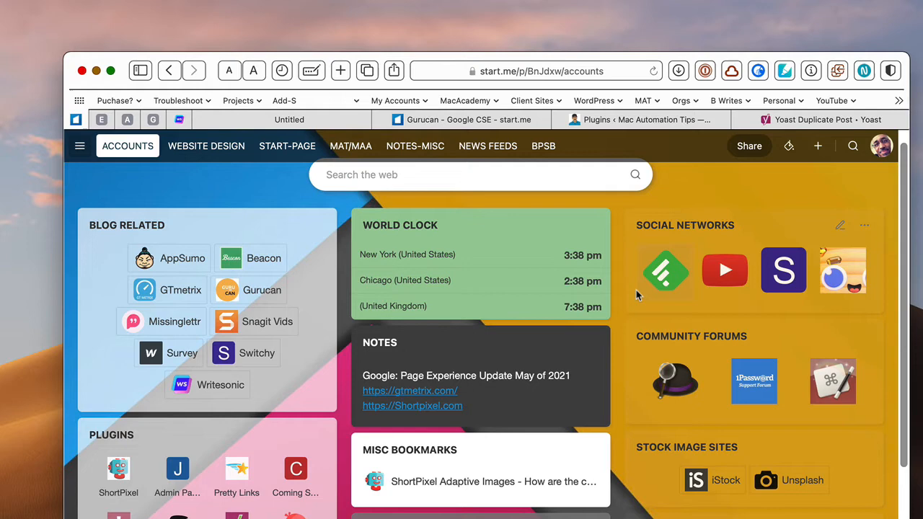
mouse_move(594, 242)
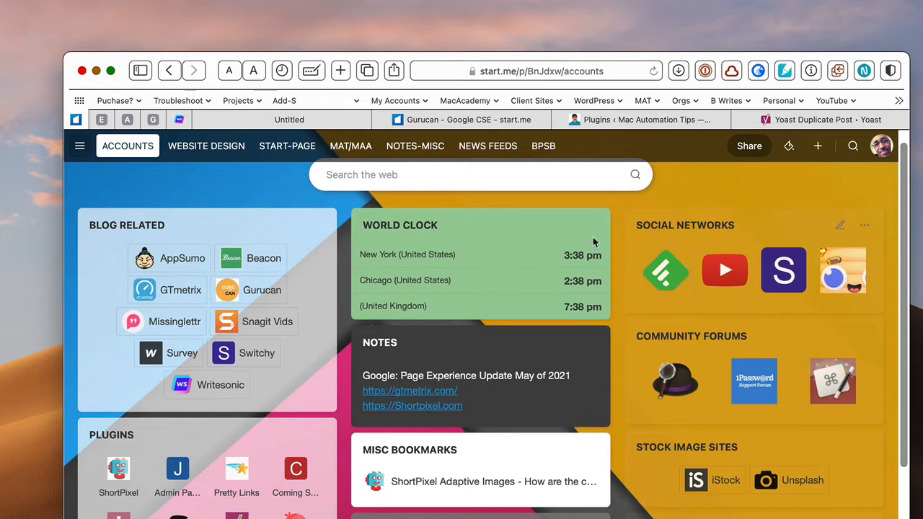
mouse_move(505, 210)
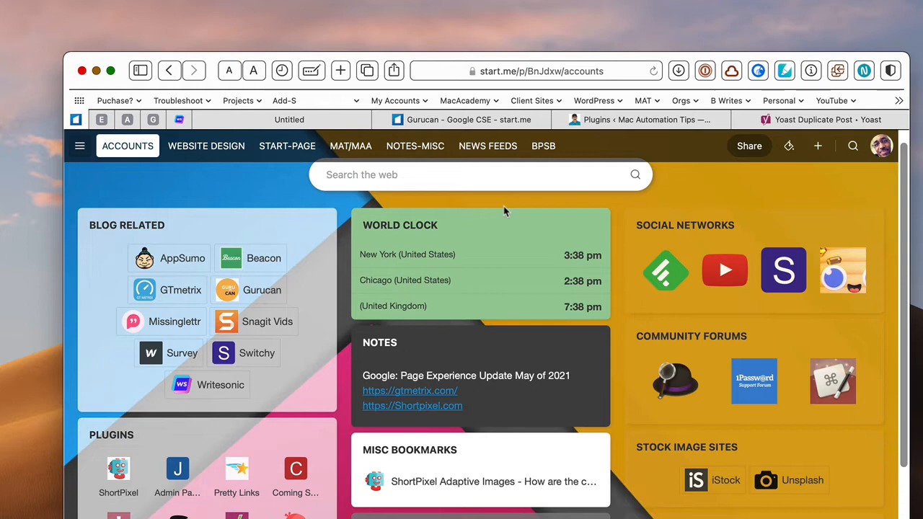
mouse_move(304, 294)
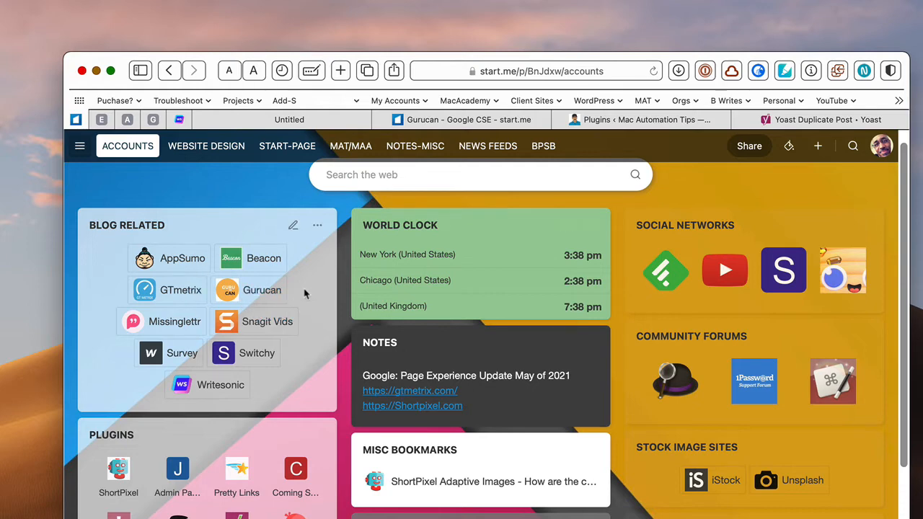
mouse_move(389, 245)
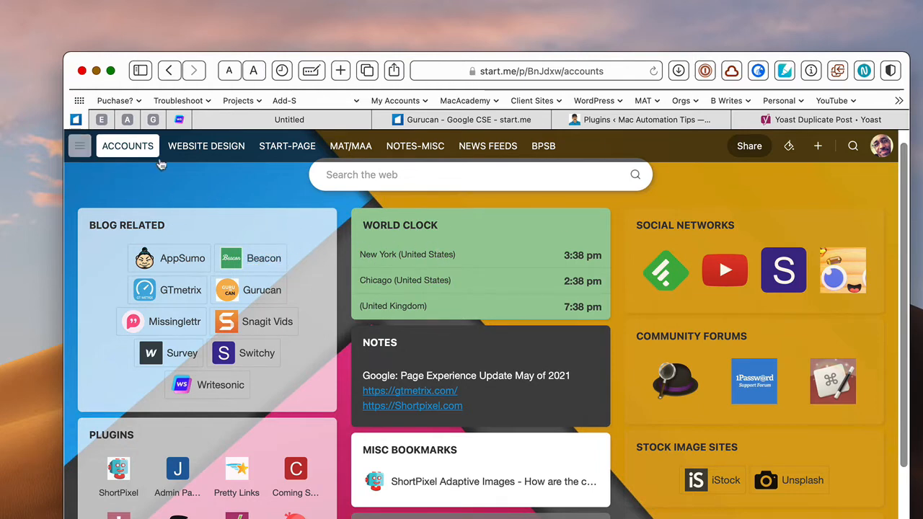
Show the account's My pages list with ACCOUNTS, WEBSITE DESIGN and START-PAGE, then reopen the pages menu
left_click(79, 146)
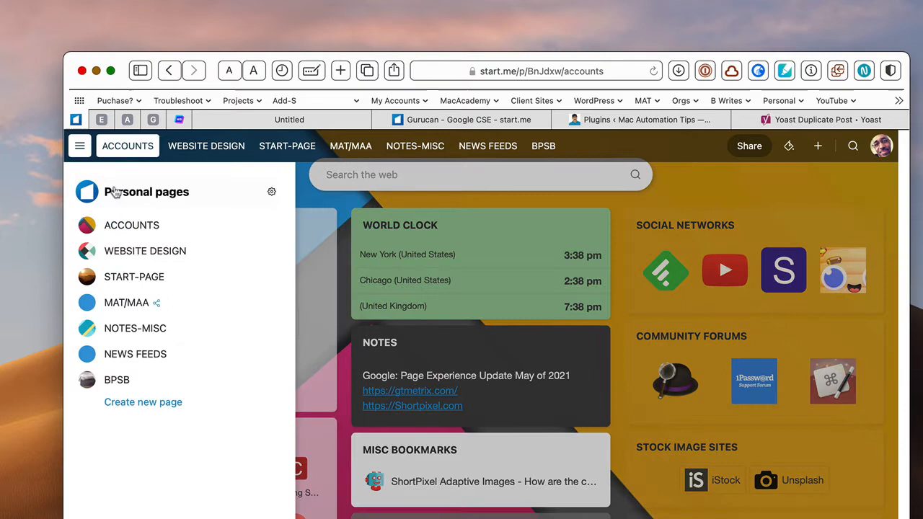
mouse_move(139, 205)
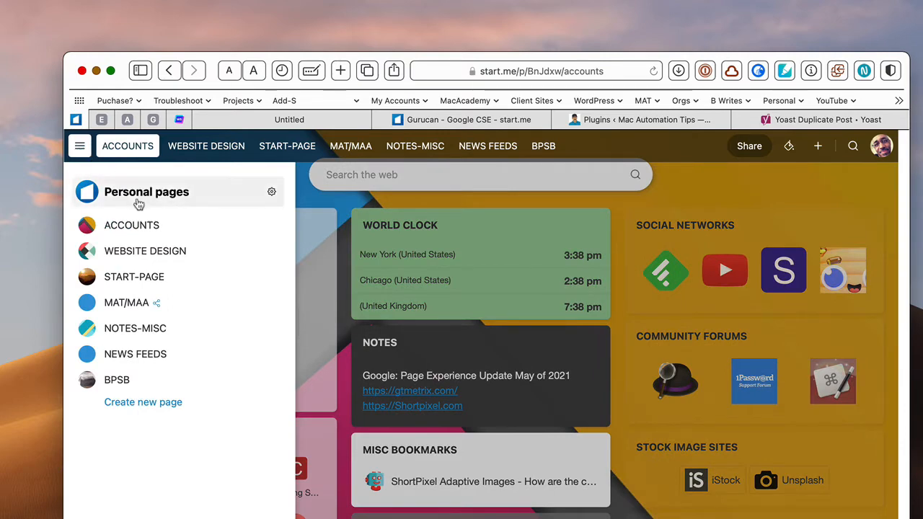
mouse_move(248, 225)
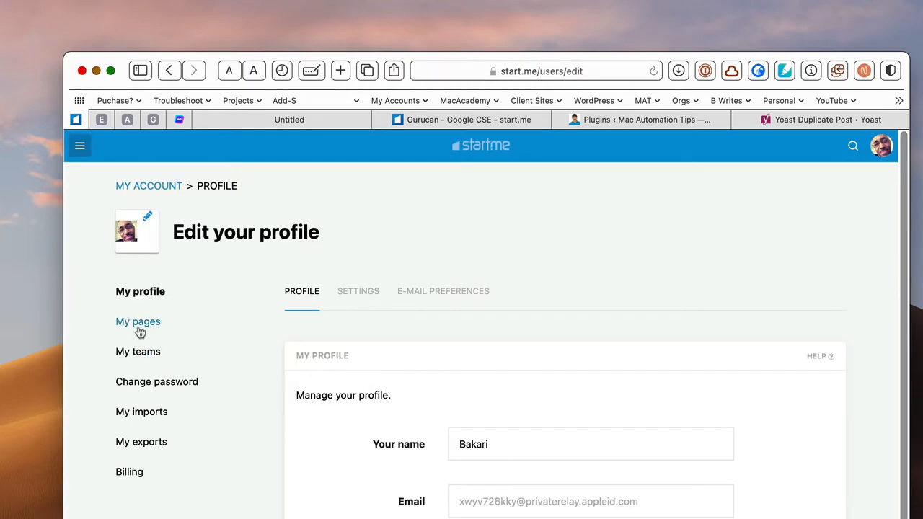
left_click(138, 322)
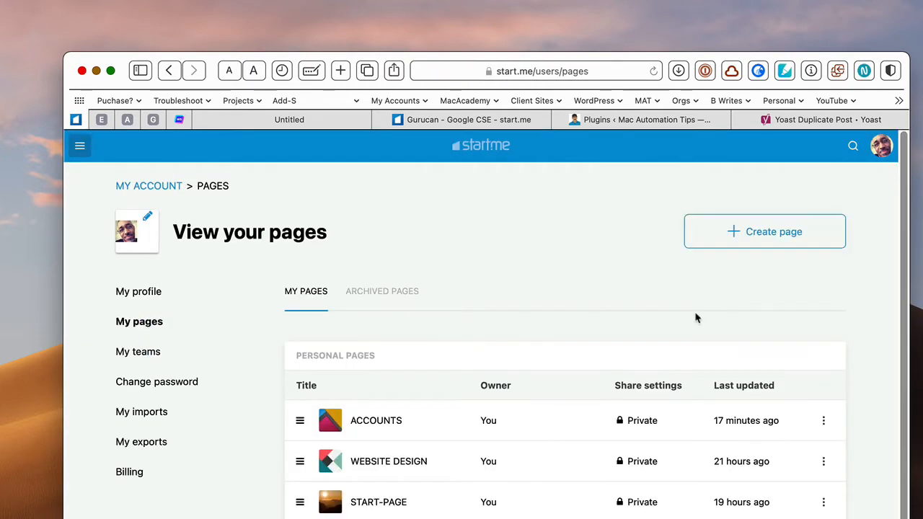
mouse_move(591, 339)
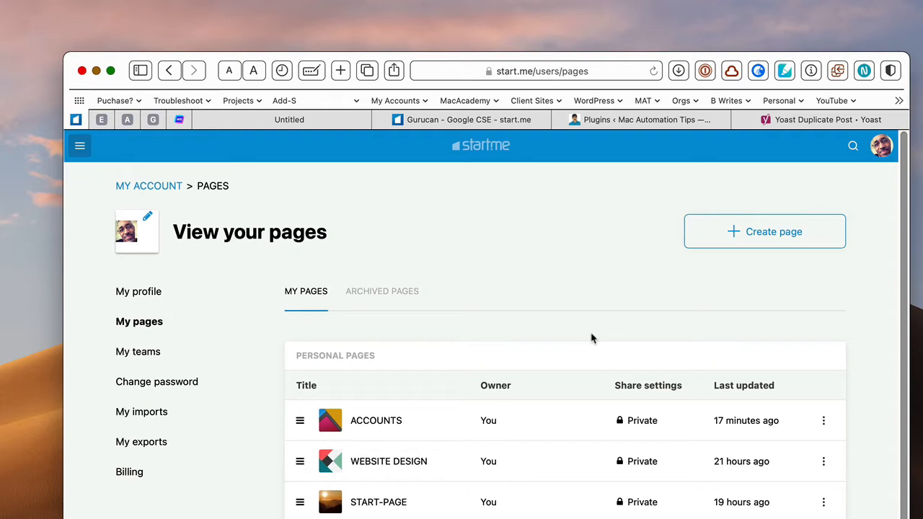
mouse_move(149, 184)
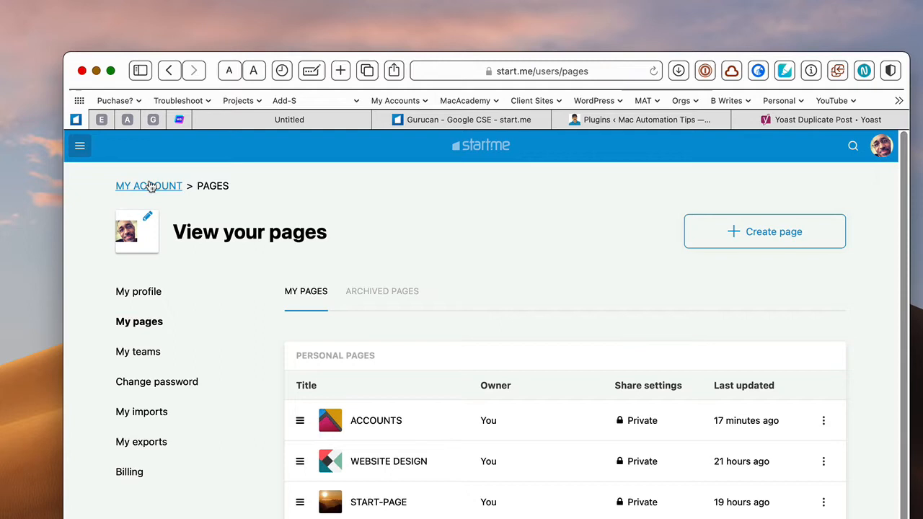
left_click(79, 146)
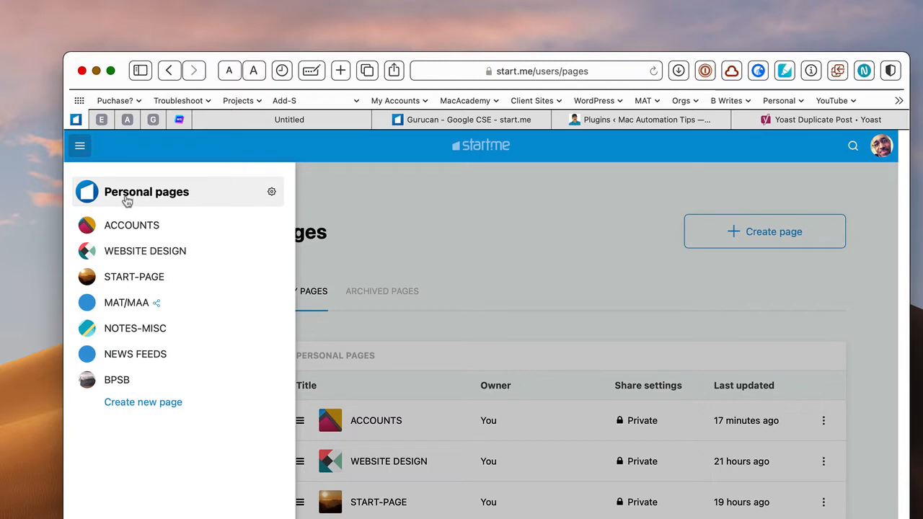
left_click(131, 225)
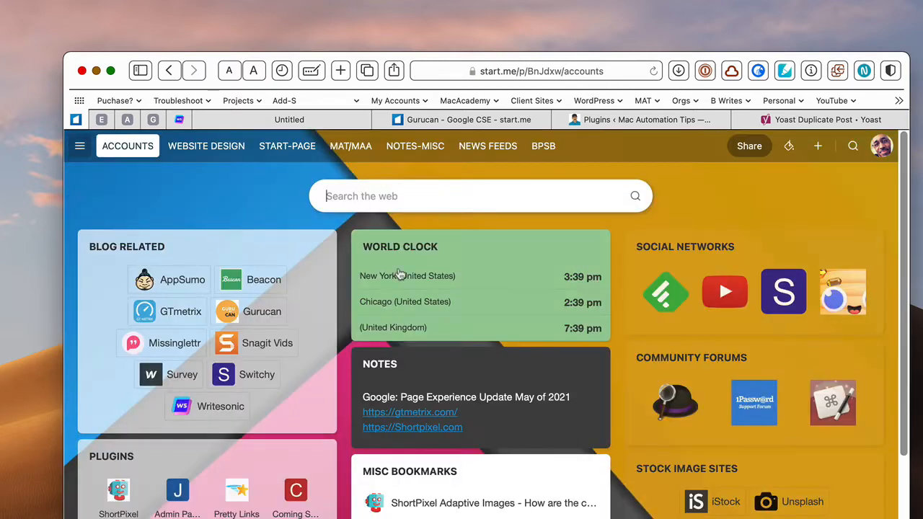
mouse_move(689, 222)
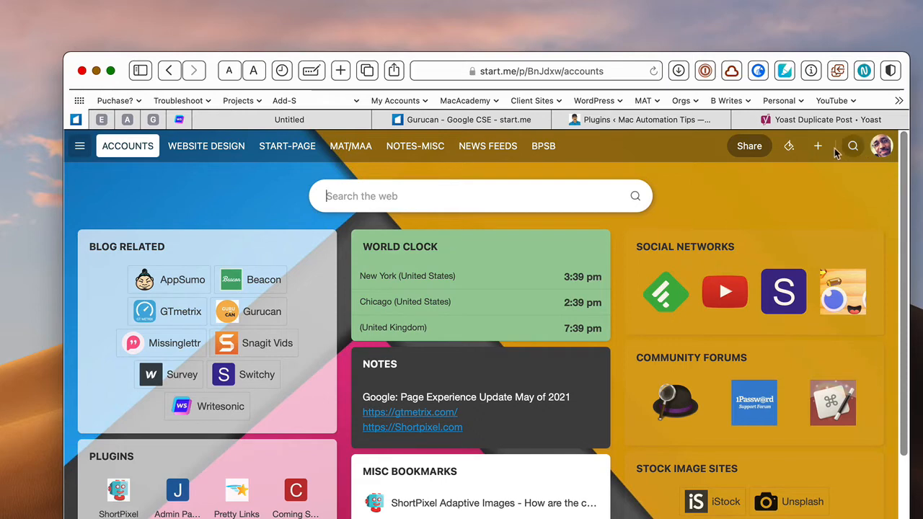
left_click(818, 145)
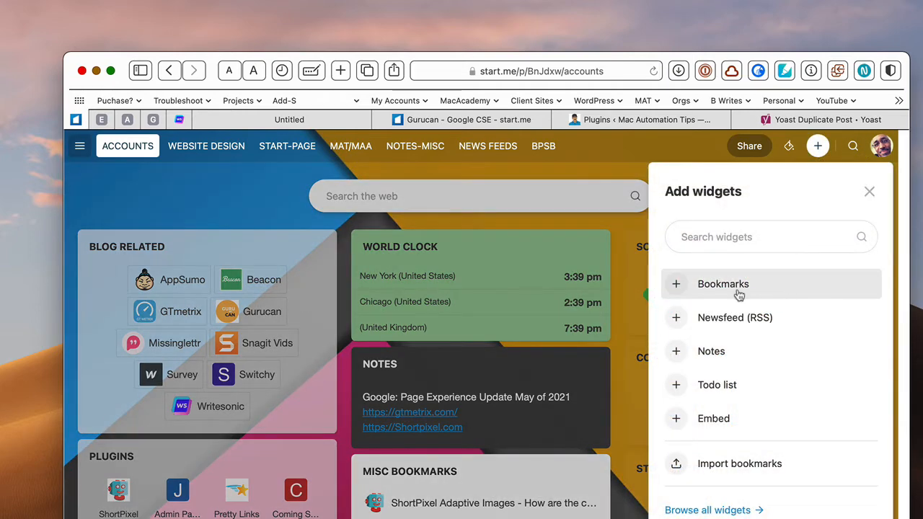
mouse_move(747, 338)
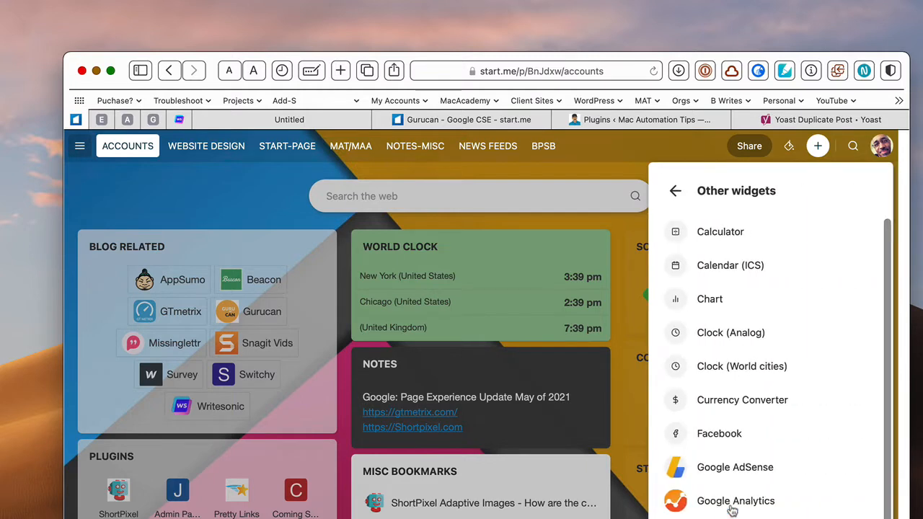
scroll("down", 3)
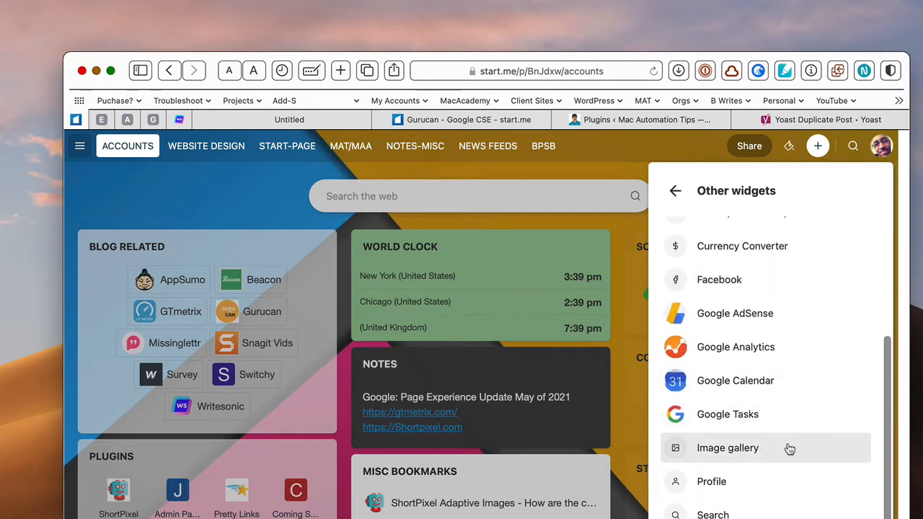
mouse_move(770, 481)
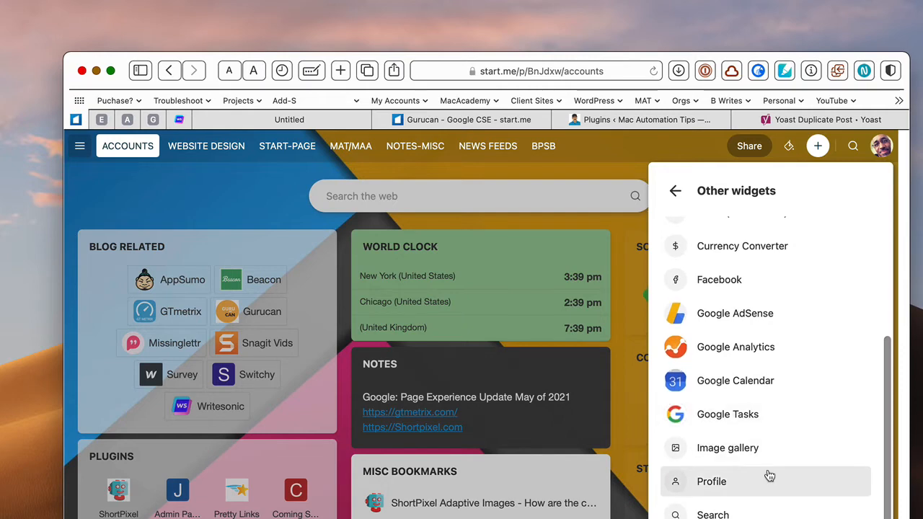
mouse_move(780, 447)
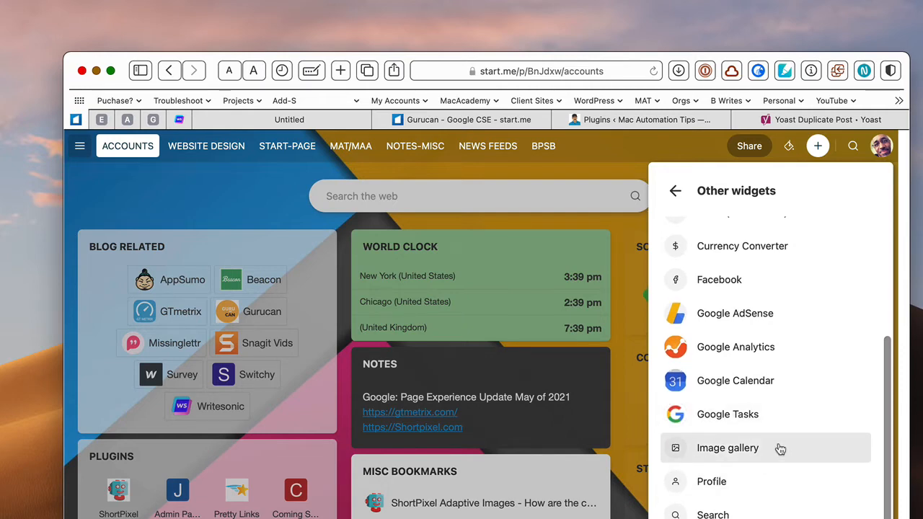
scroll("up", 3)
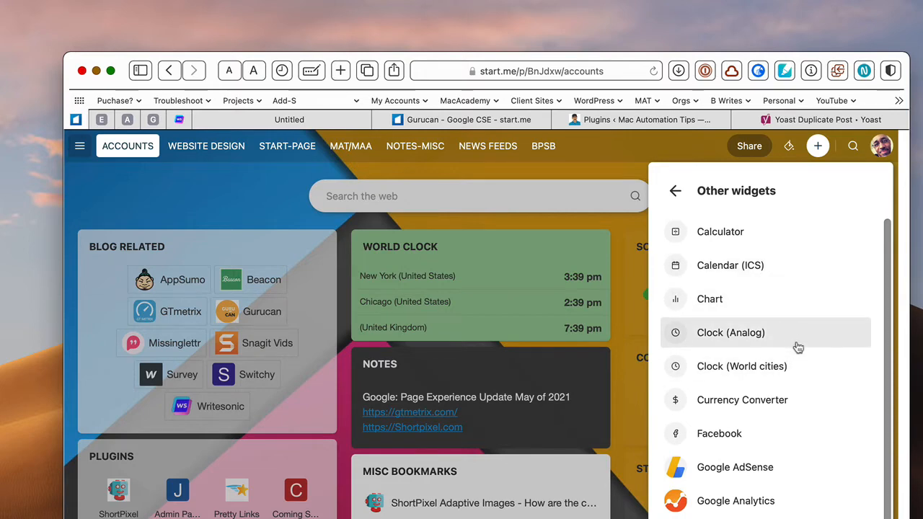
mouse_move(786, 353)
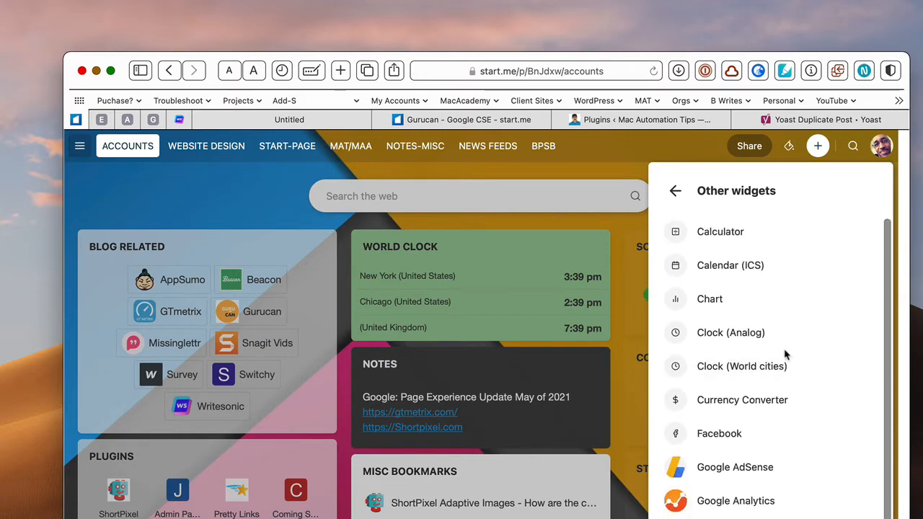
scroll("down", 3)
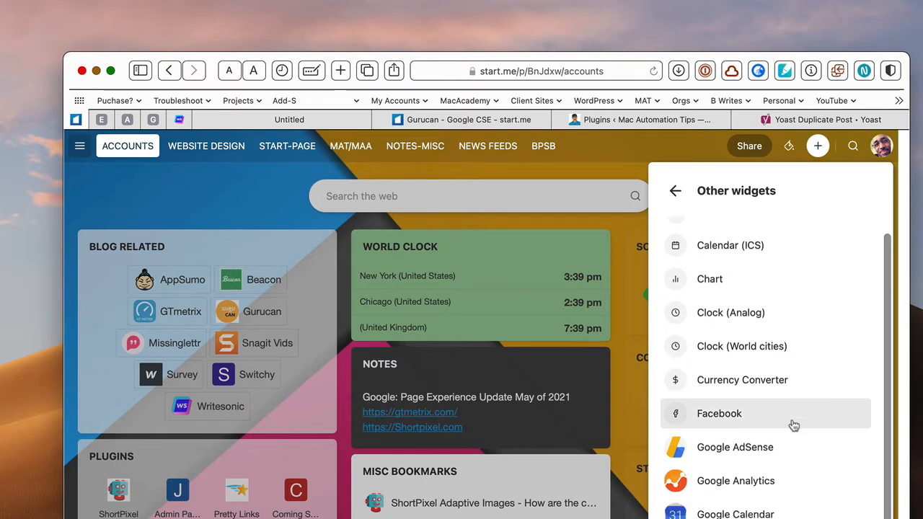
scroll("down", 3)
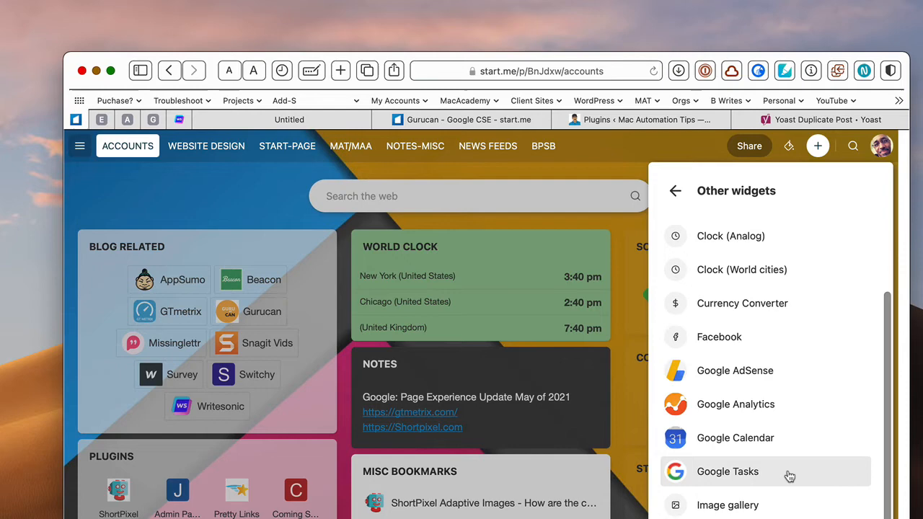
mouse_move(246, 220)
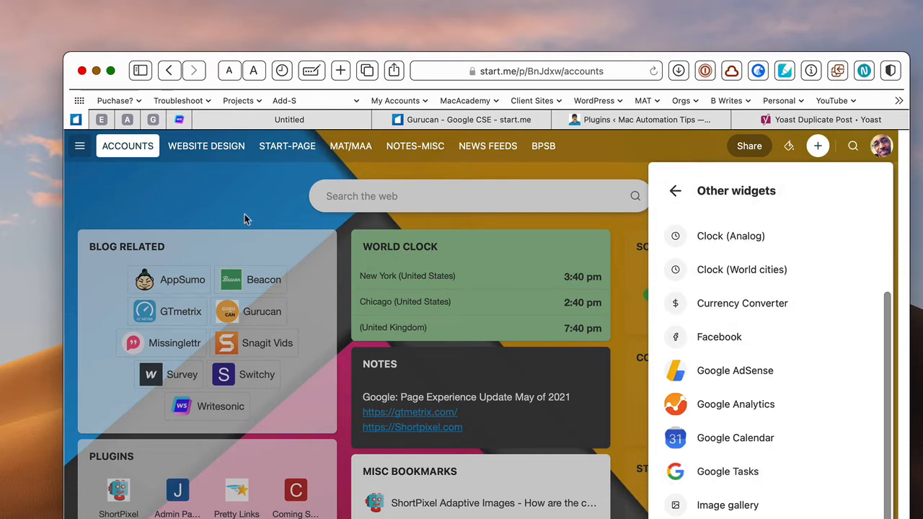
mouse_move(470, 269)
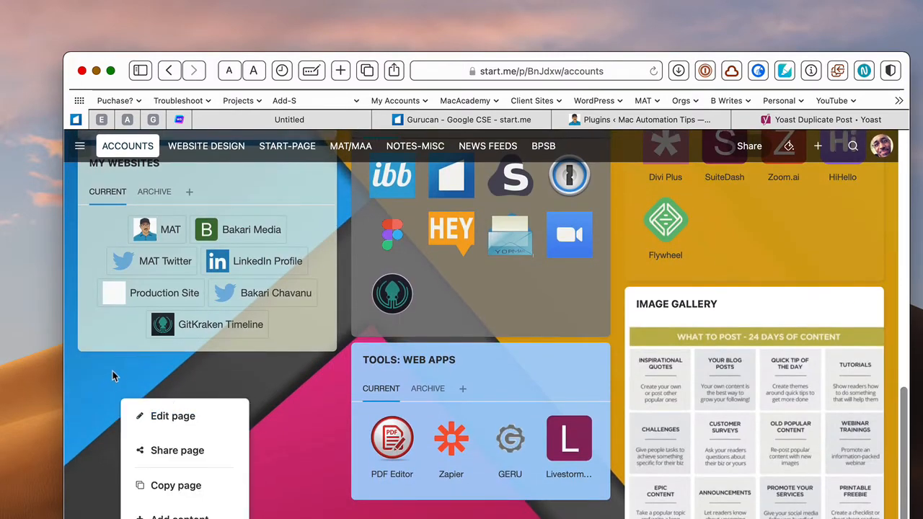
mouse_move(176, 488)
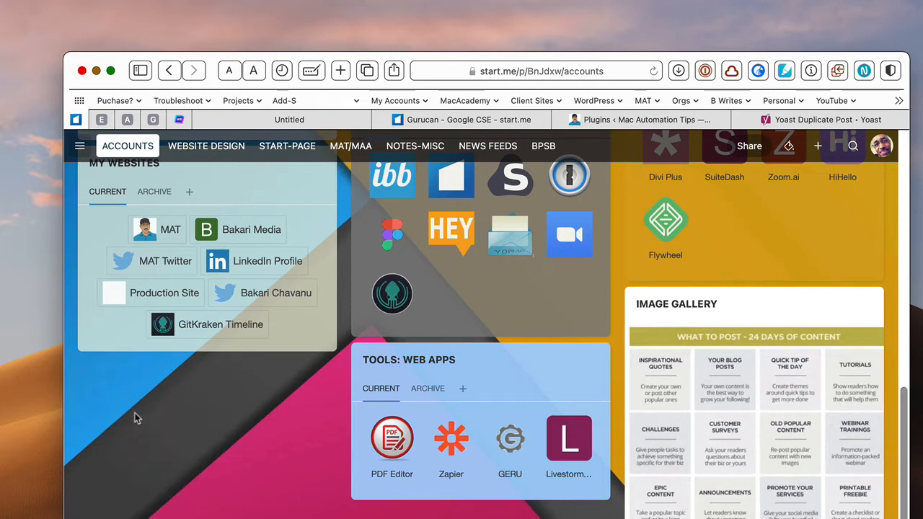
Add a new empty Bookmarks widget in the empty space below My Websites
right_click(137, 418)
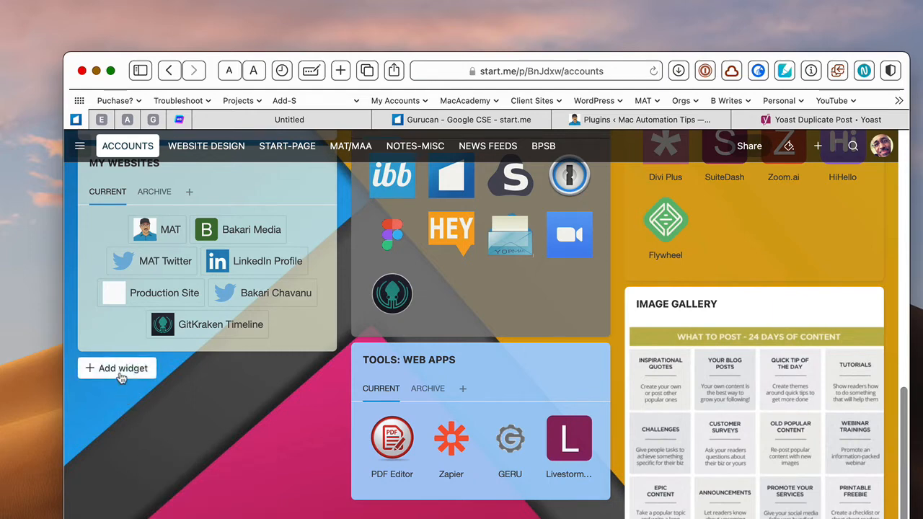
left_click(119, 368)
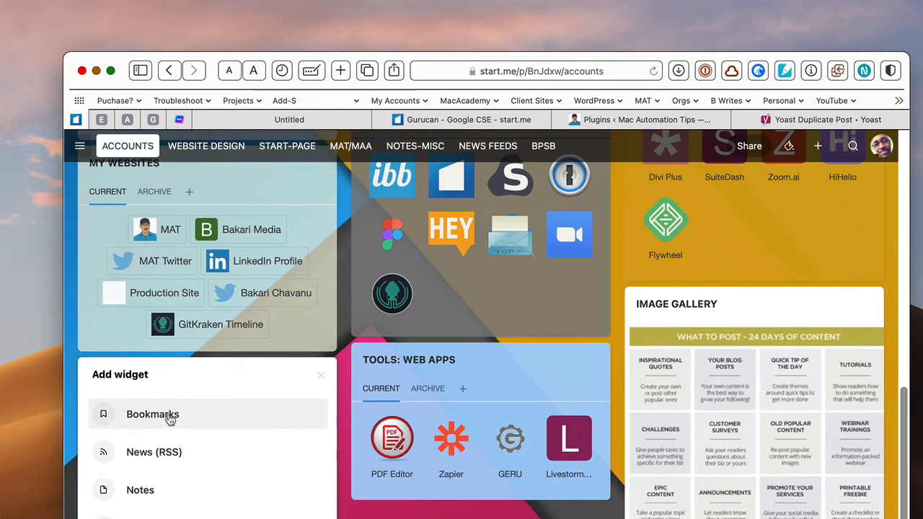
scroll("down", 3)
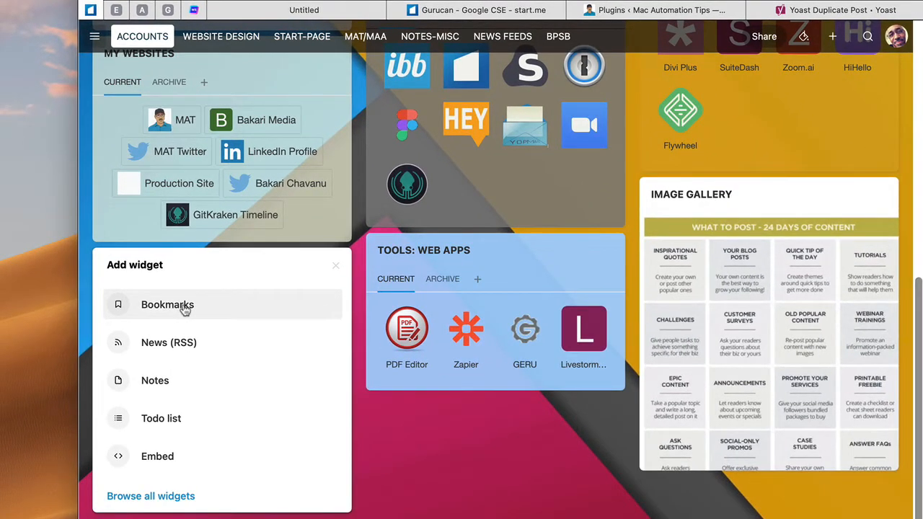
left_click(167, 304)
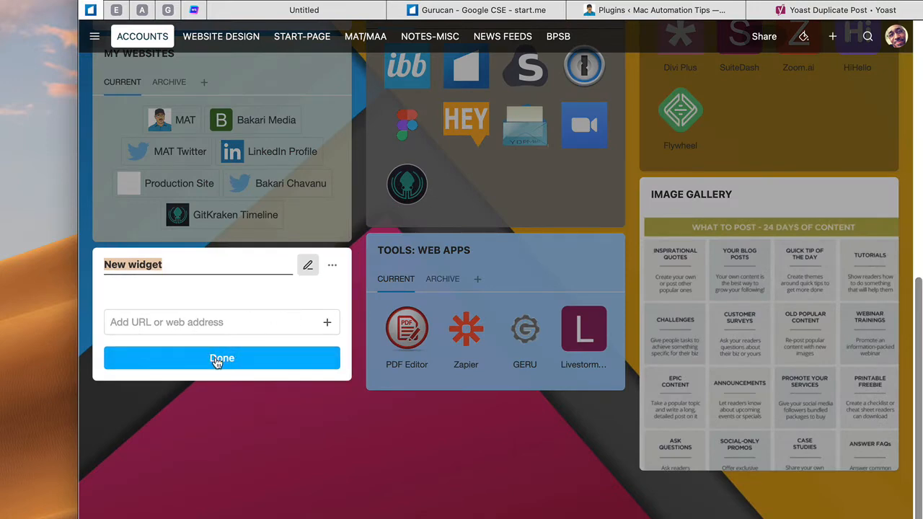
left_click(222, 358)
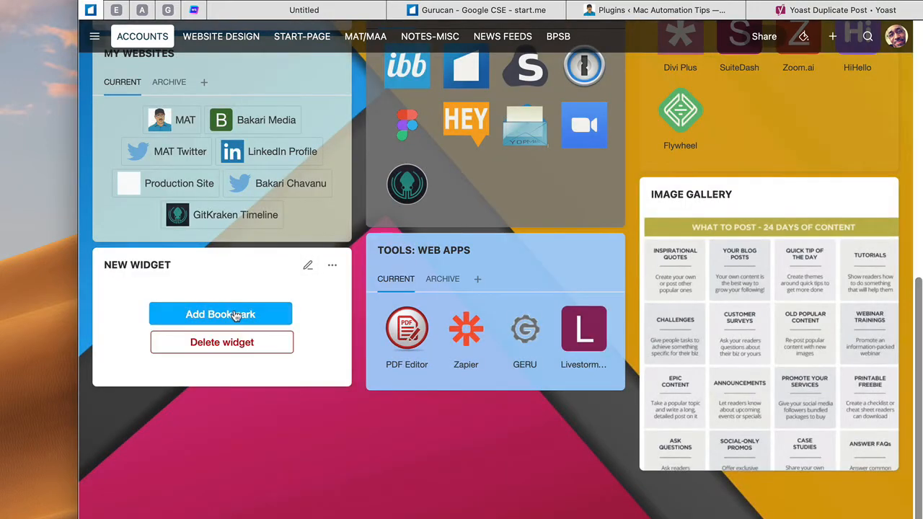
Bring up the widget's add-bookmark form and close it without saving
left_click(219, 315)
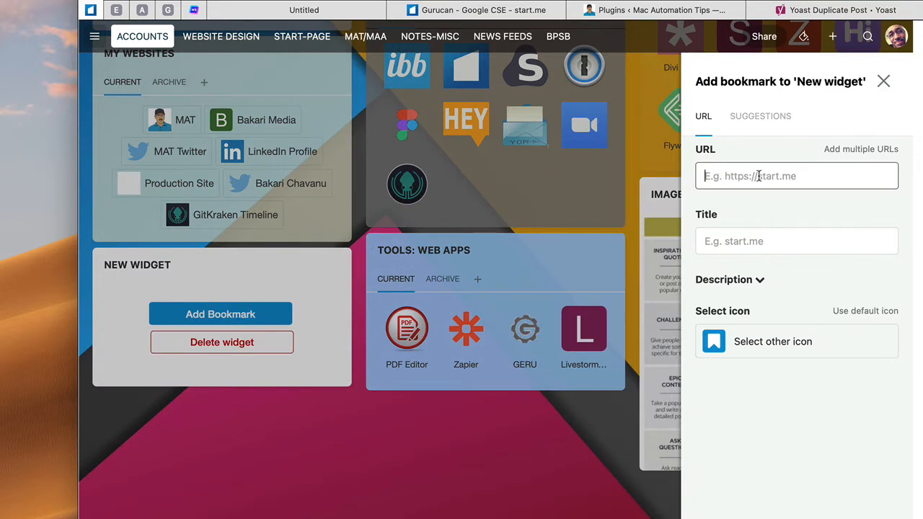
mouse_move(775, 310)
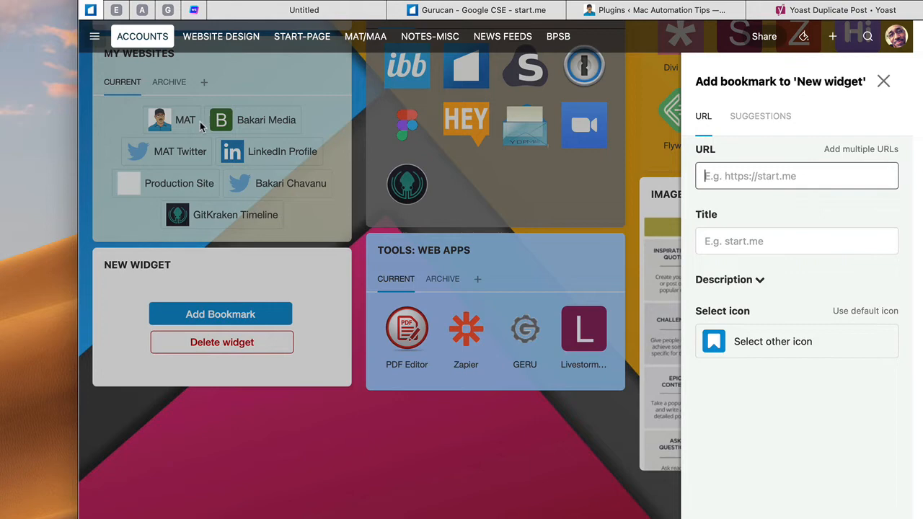
mouse_move(764, 195)
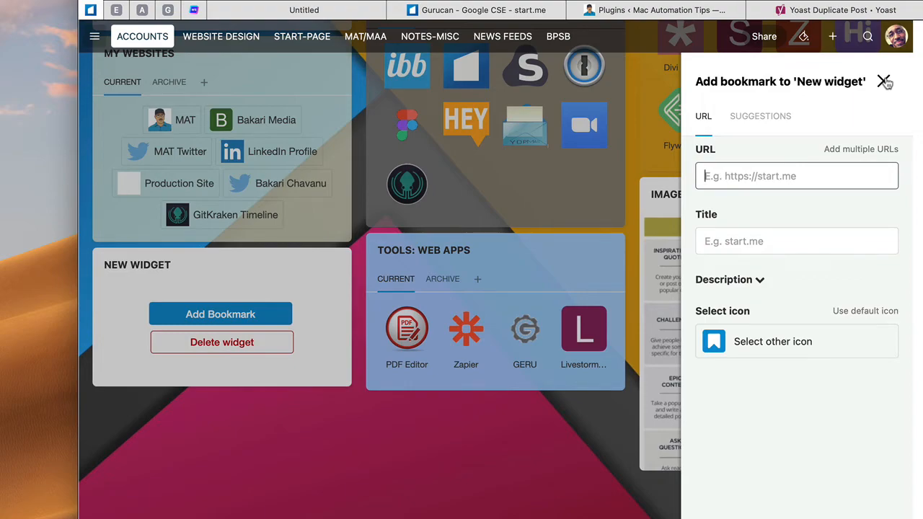
left_click(885, 81)
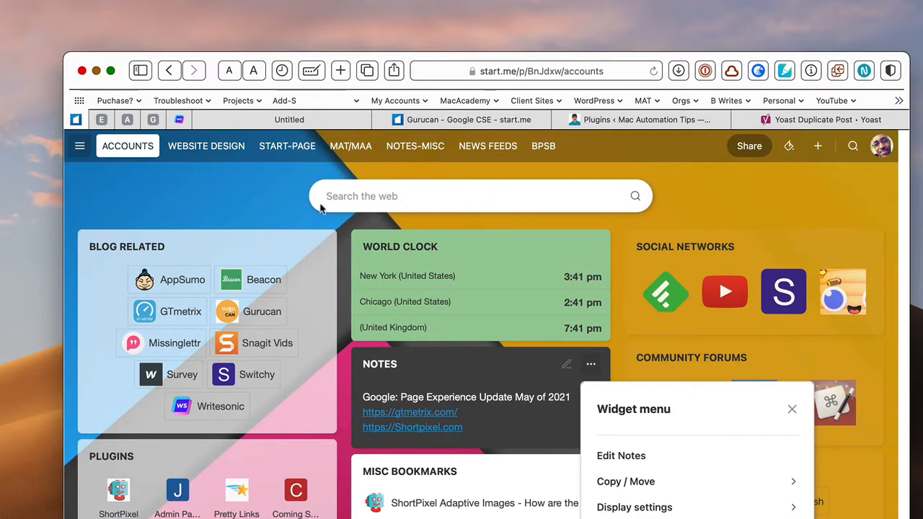
Give Blog Related a pink background and slide its transparency down then back to about 37%
left_click(319, 247)
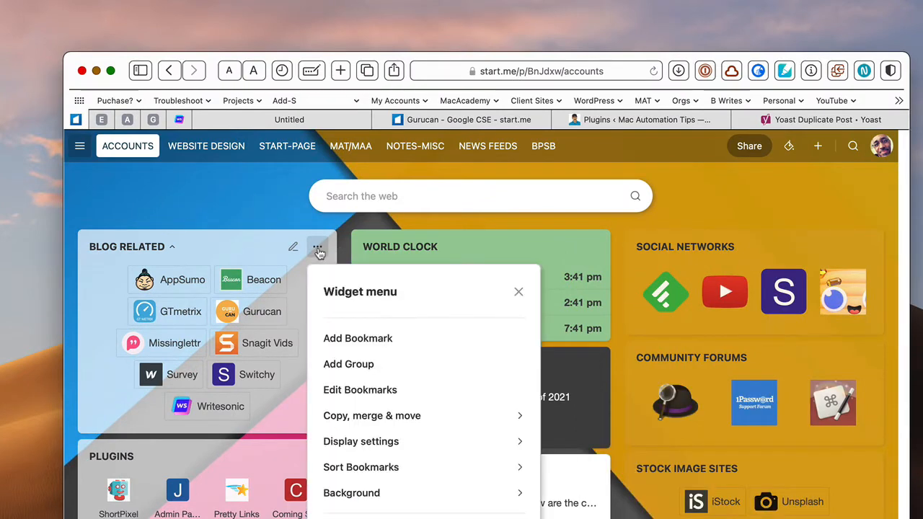
mouse_move(372, 493)
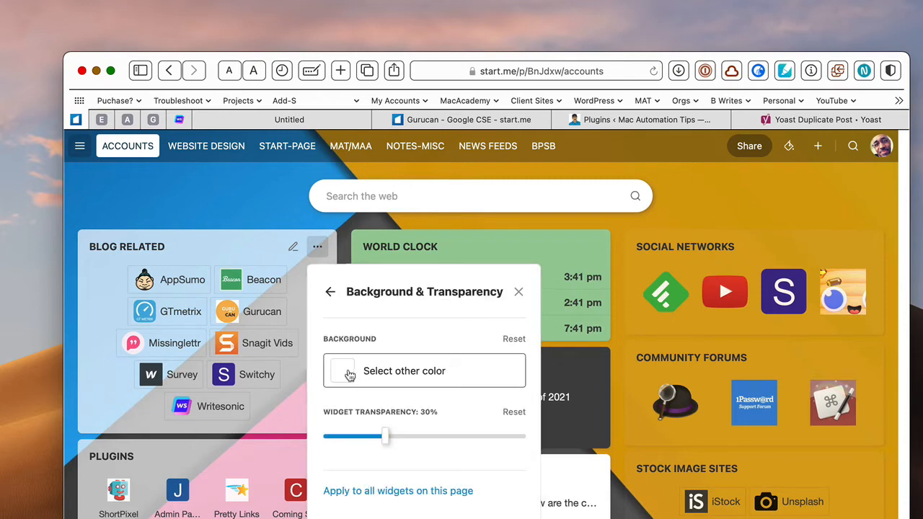
left_click(404, 371)
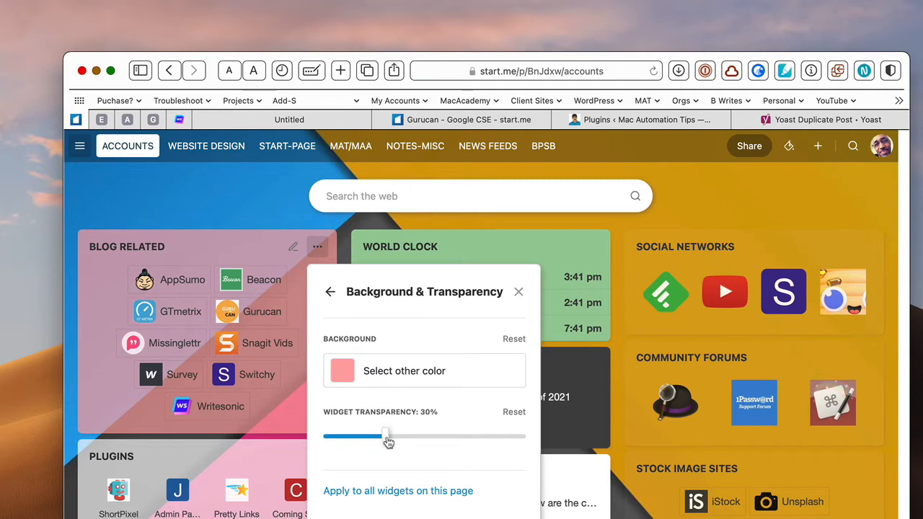
left_click_drag(386, 435, 345, 436)
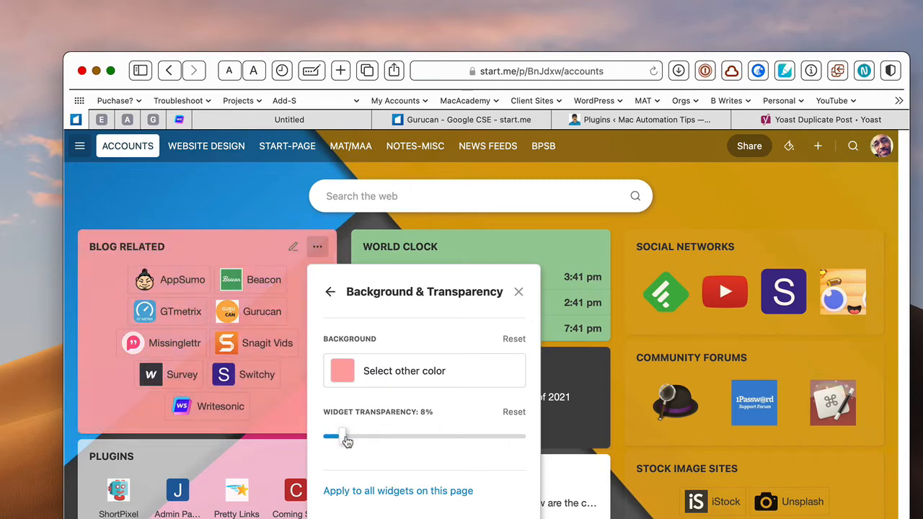
left_click_drag(330, 436, 398, 435)
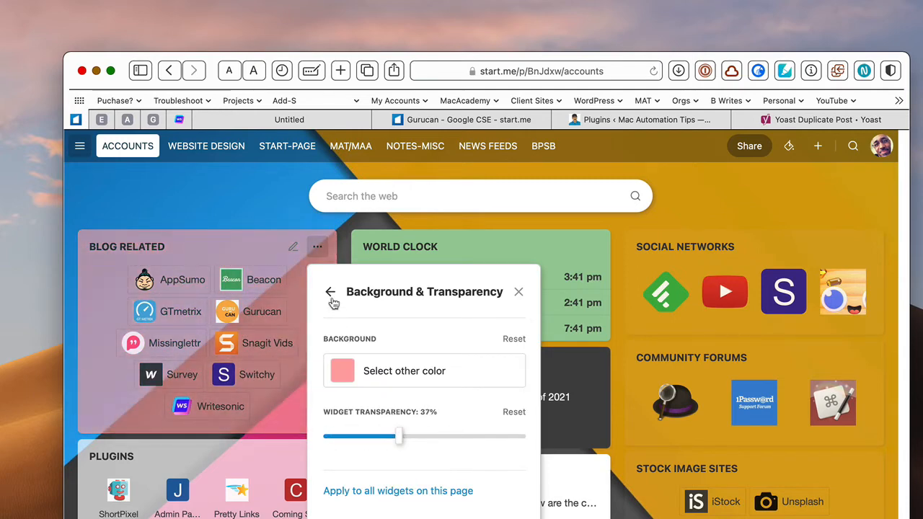
left_click(330, 291)
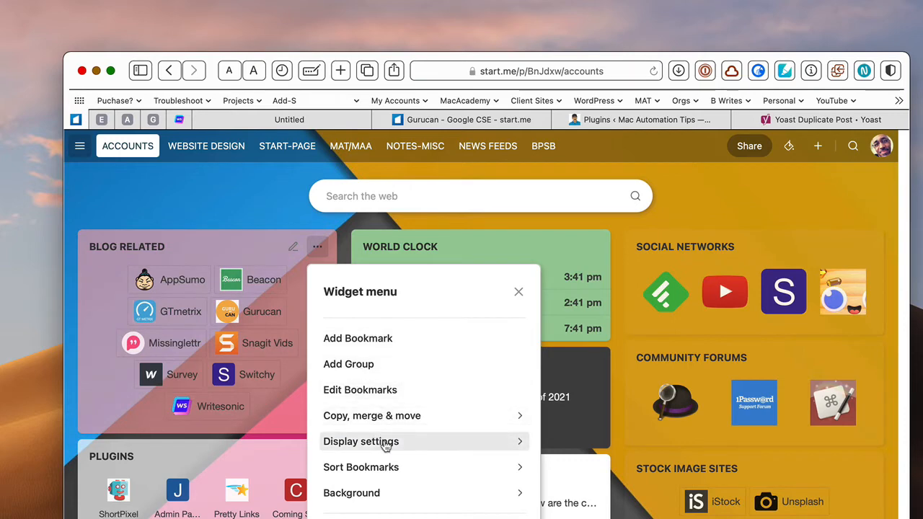
Show Blog Related's display settings, trying a larger icon size while keeping the Cloud layout
left_click(360, 441)
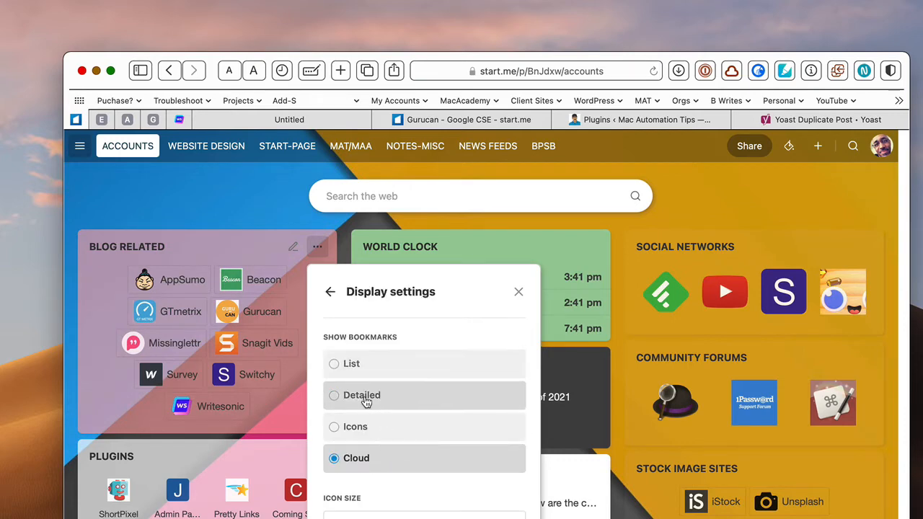
mouse_move(402, 501)
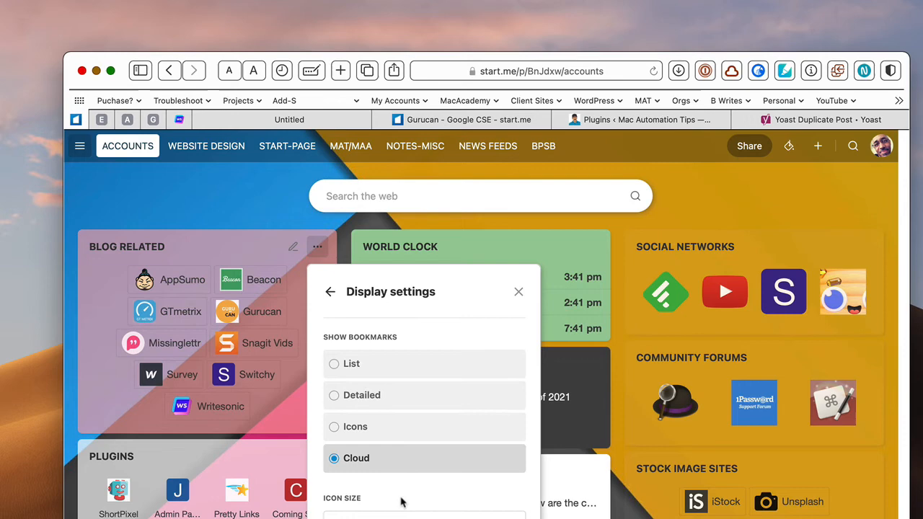
left_click(424, 504)
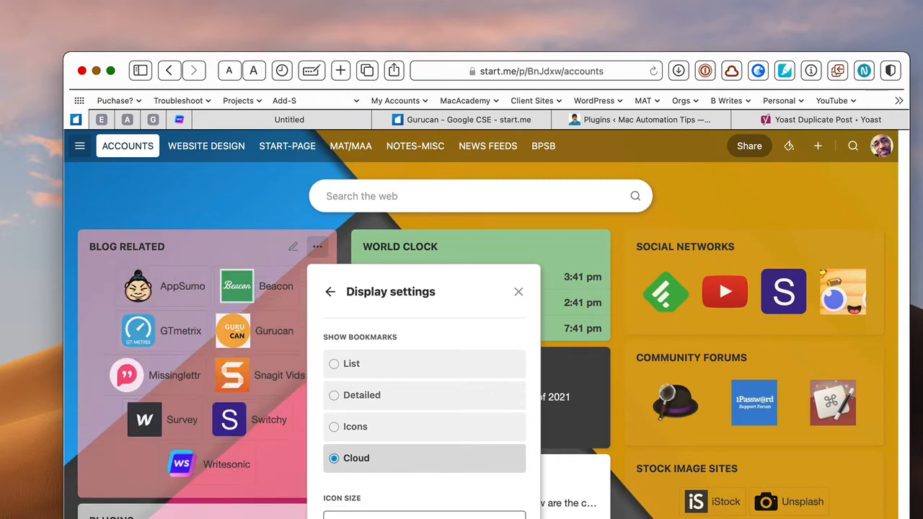
scroll("down", 3)
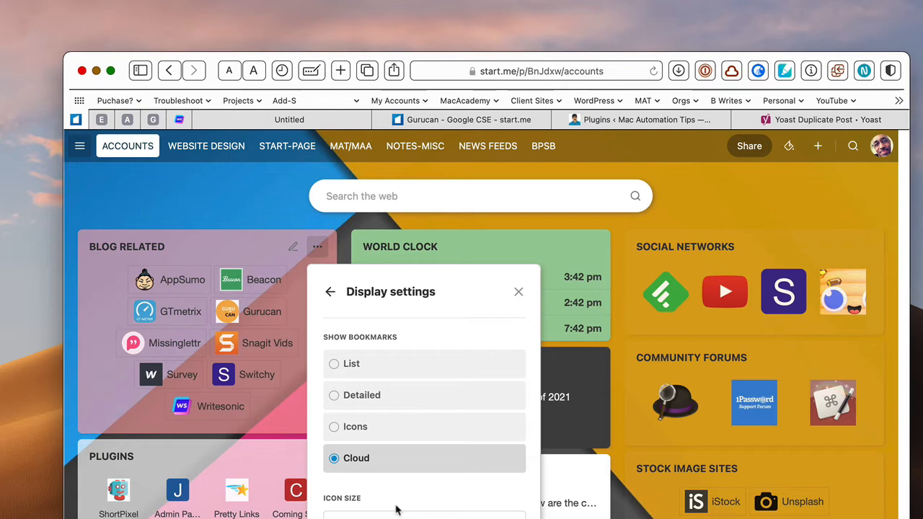
mouse_move(411, 297)
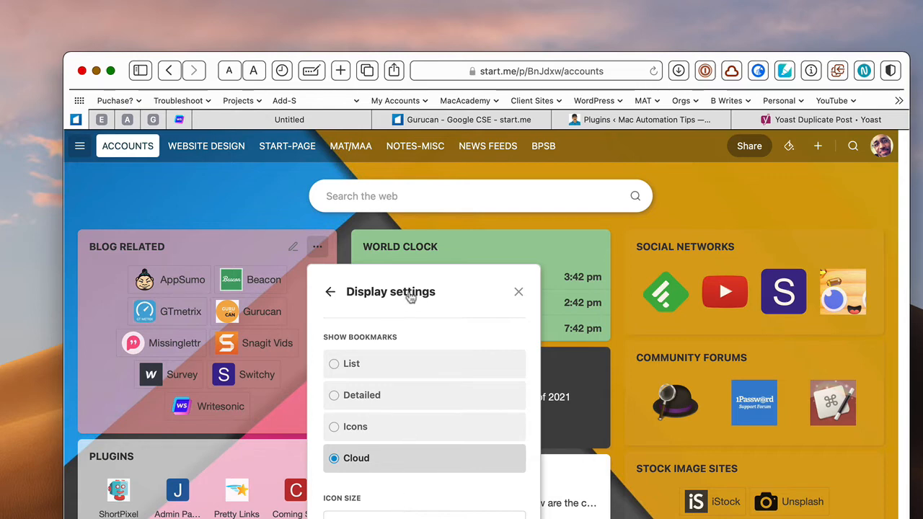
mouse_move(265, 210)
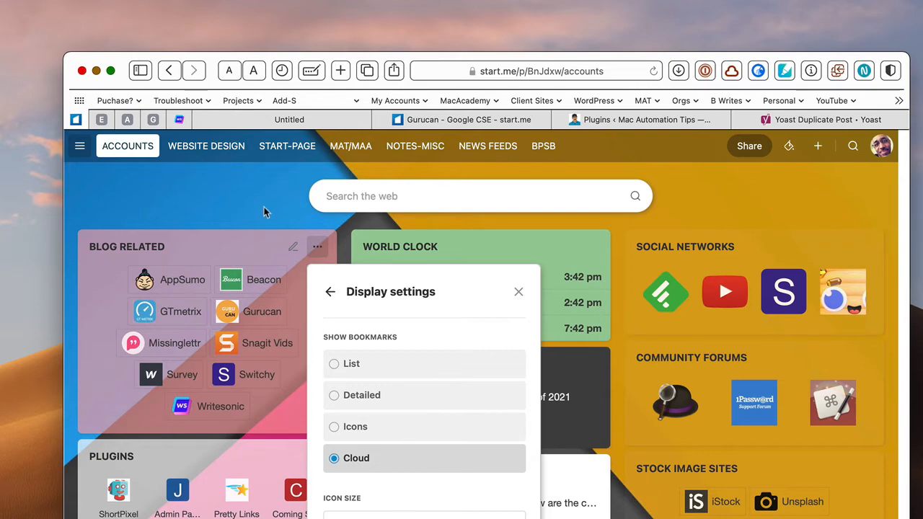
mouse_move(248, 219)
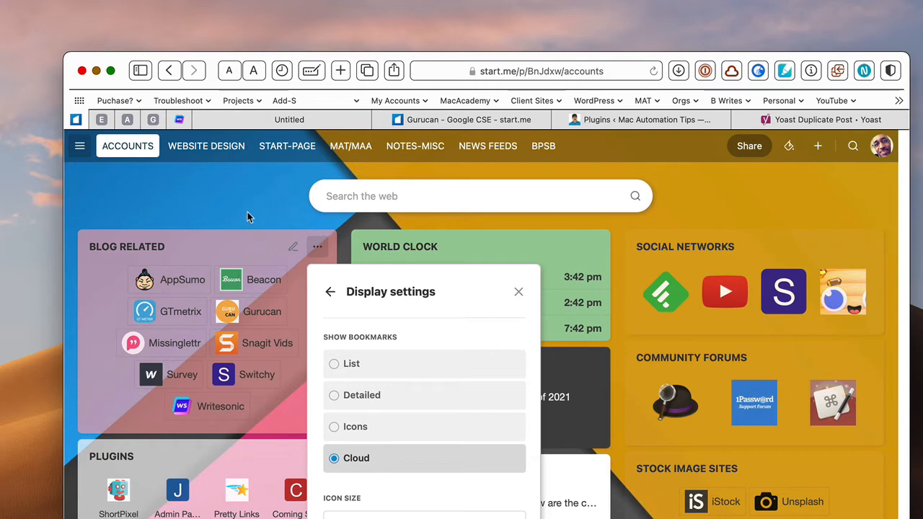
Rearrange widgets so World Clock sits below Blog Related in the left column, then finish
left_click(519, 292)
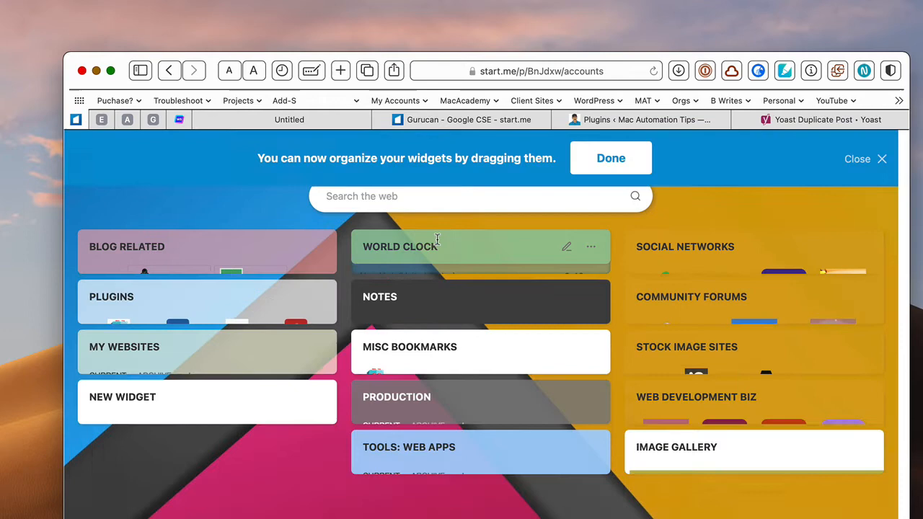
left_click_drag(479, 245, 208, 285)
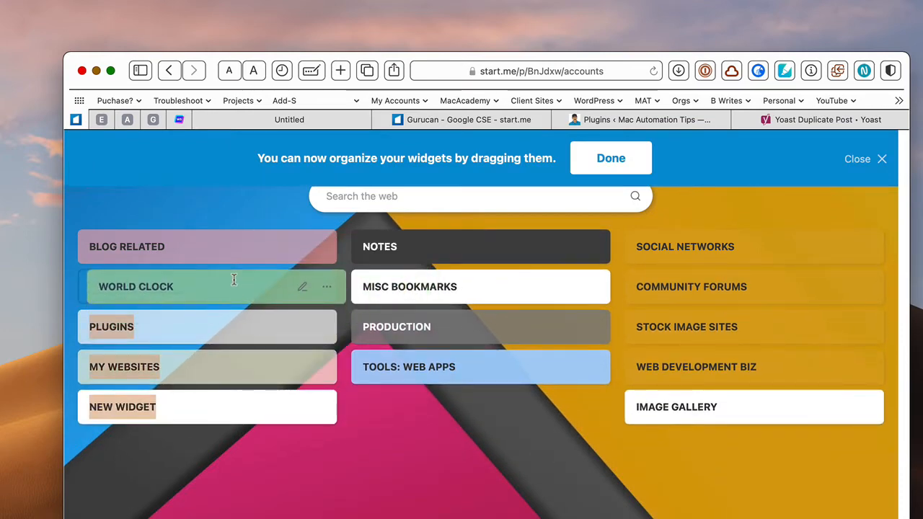
left_click(611, 157)
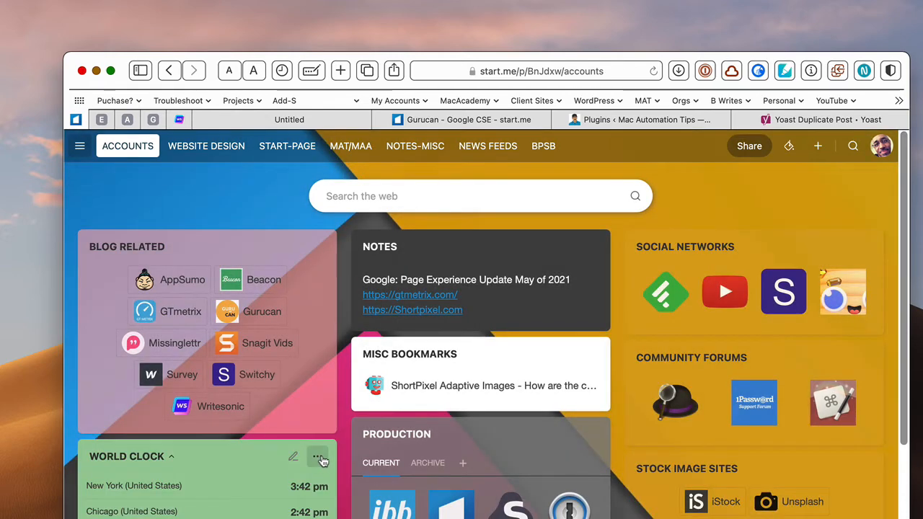
left_click(320, 456)
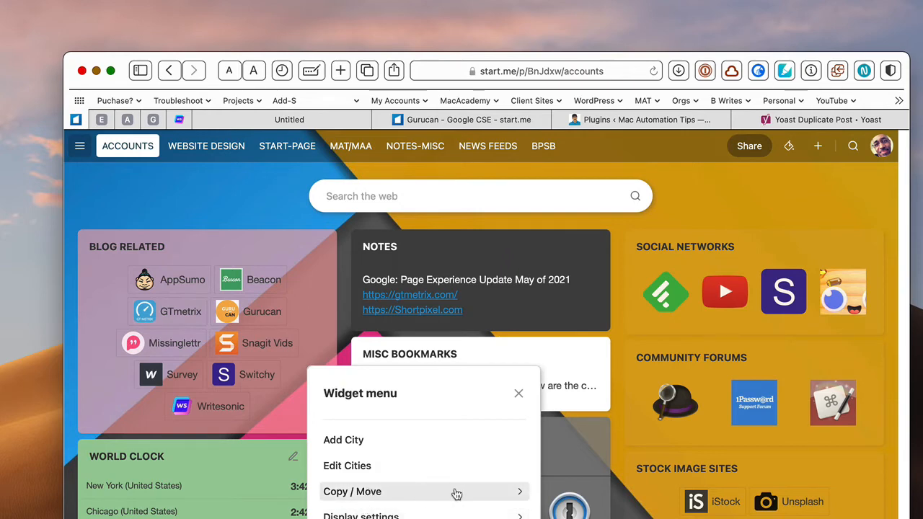
mouse_move(516, 498)
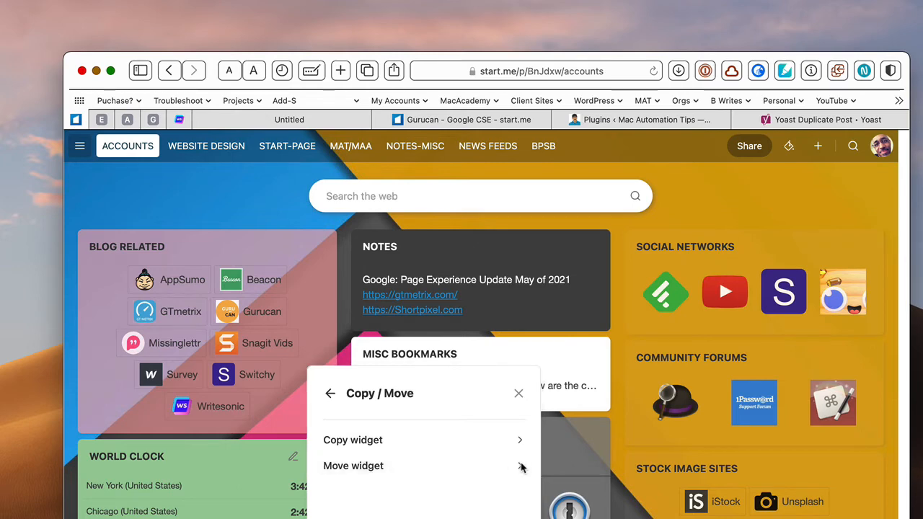
left_click(353, 464)
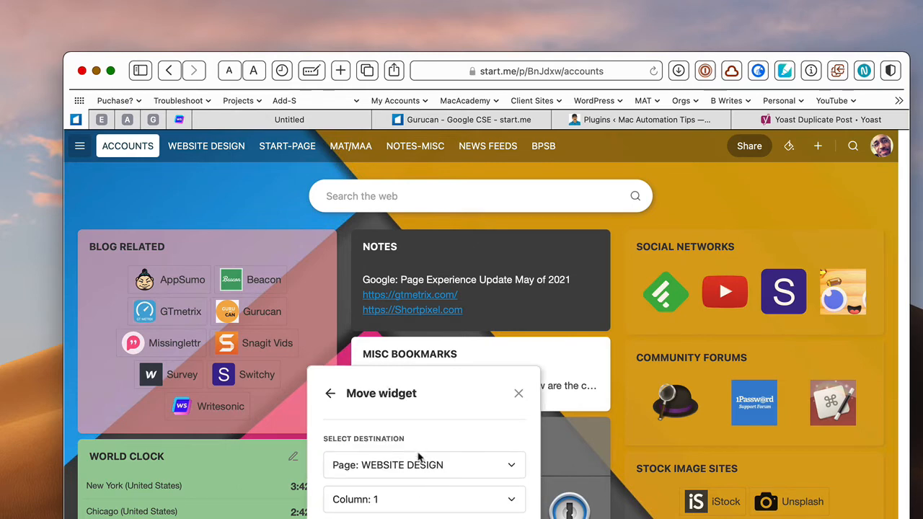
left_click(424, 464)
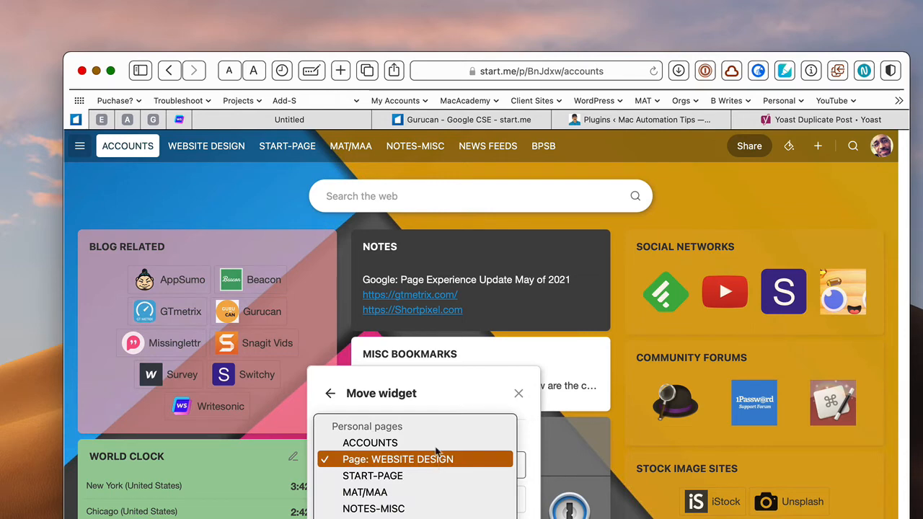
left_click(398, 458)
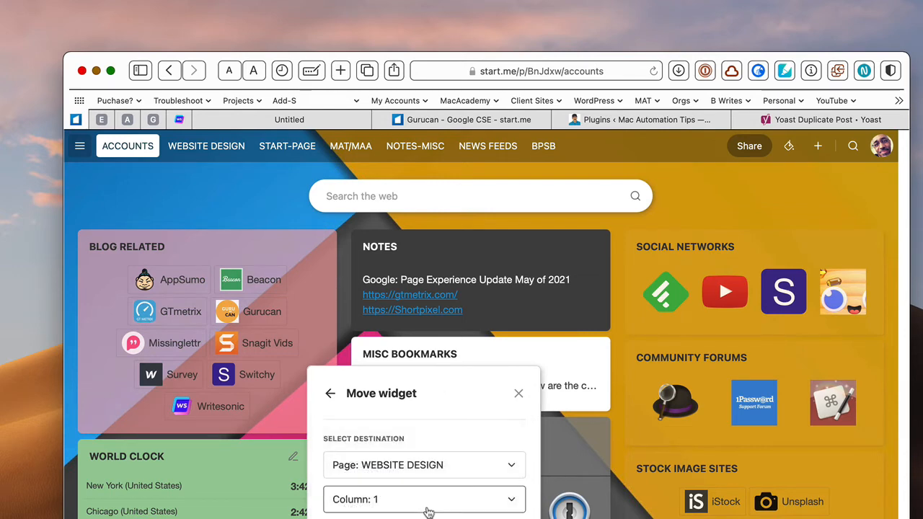
mouse_move(504, 412)
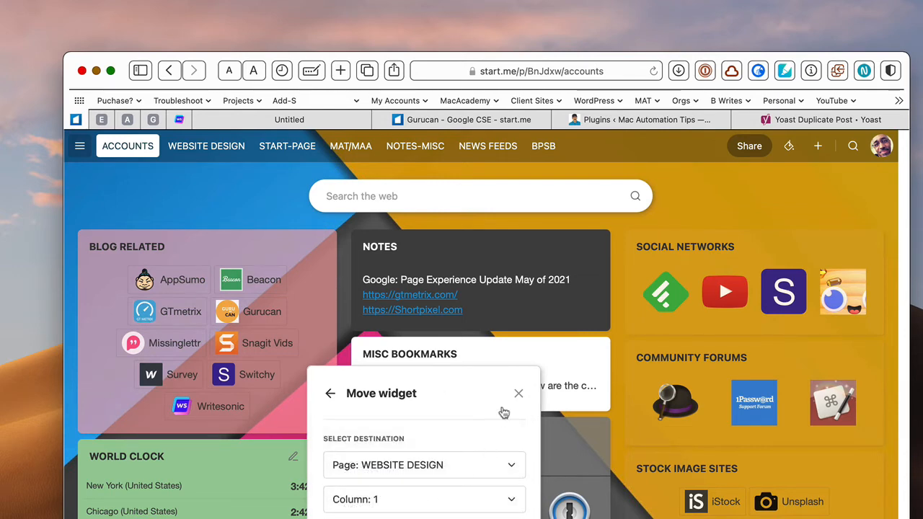
mouse_move(517, 397)
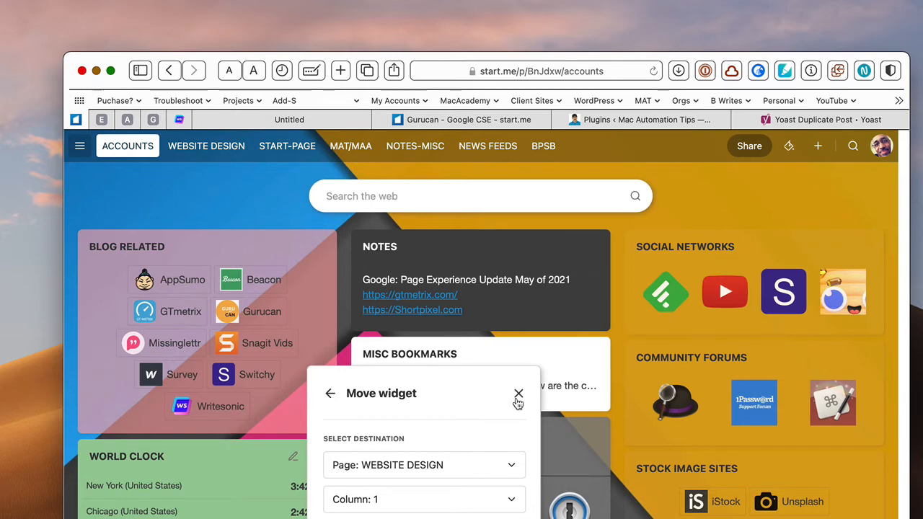
left_click(518, 395)
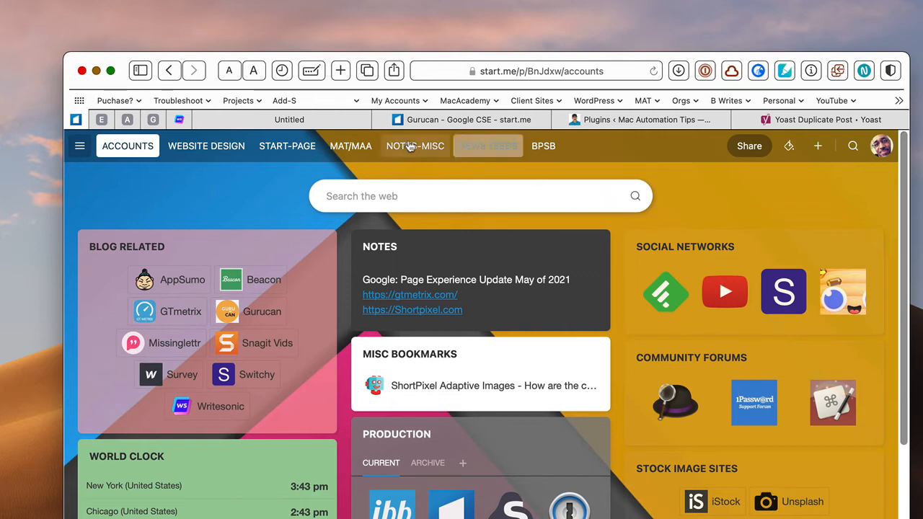
mouse_move(303, 233)
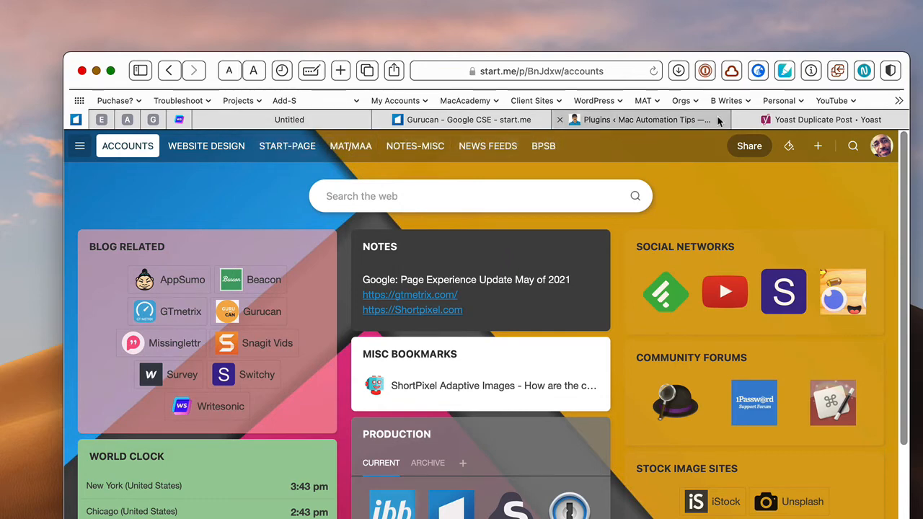
Save the Yoast Duplicate Post page as a bookmark in ACCOUNTS: Misc Bookmarks
left_click(813, 118)
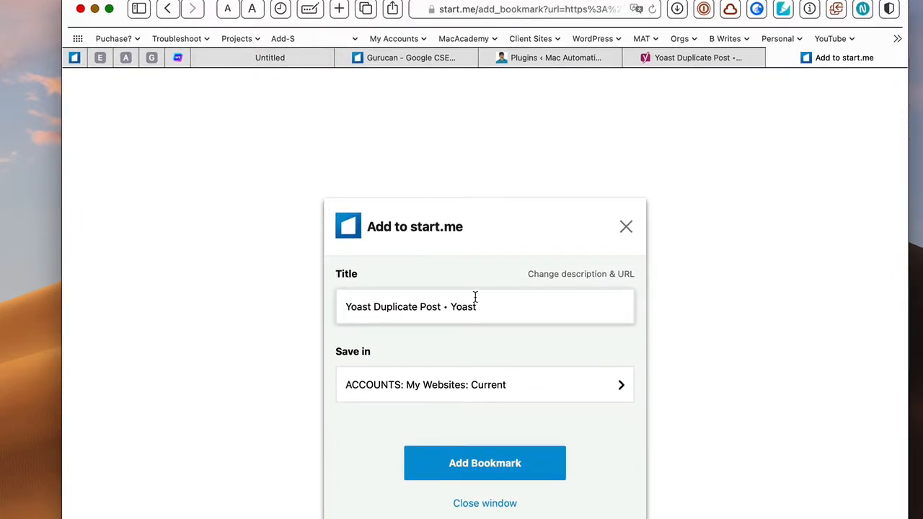
mouse_move(495, 332)
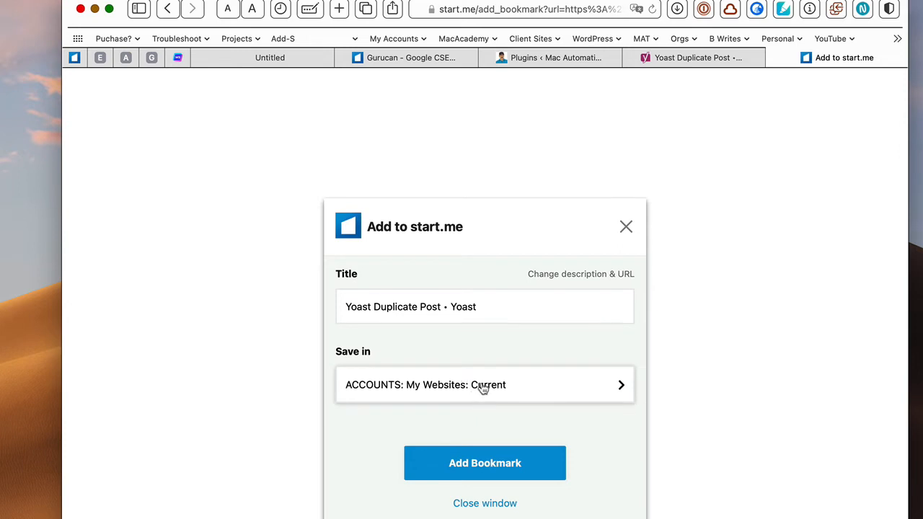
left_click(484, 384)
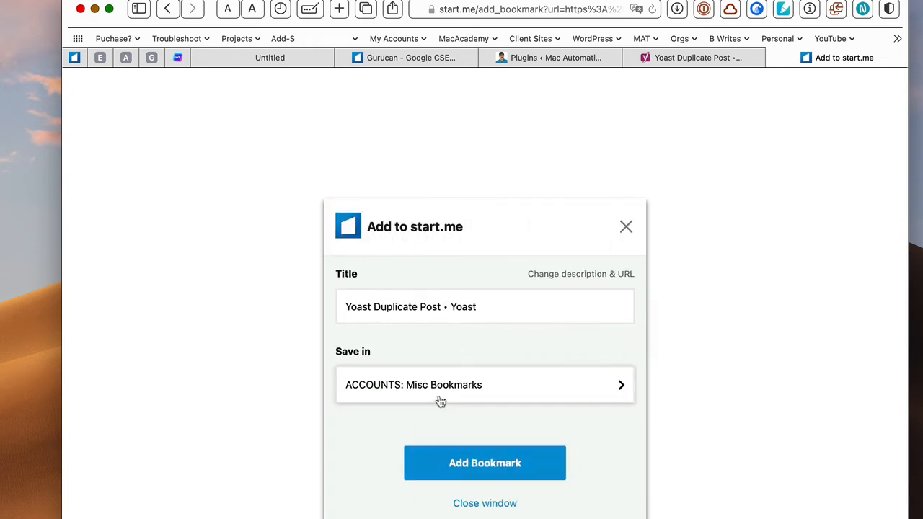
left_click(626, 226)
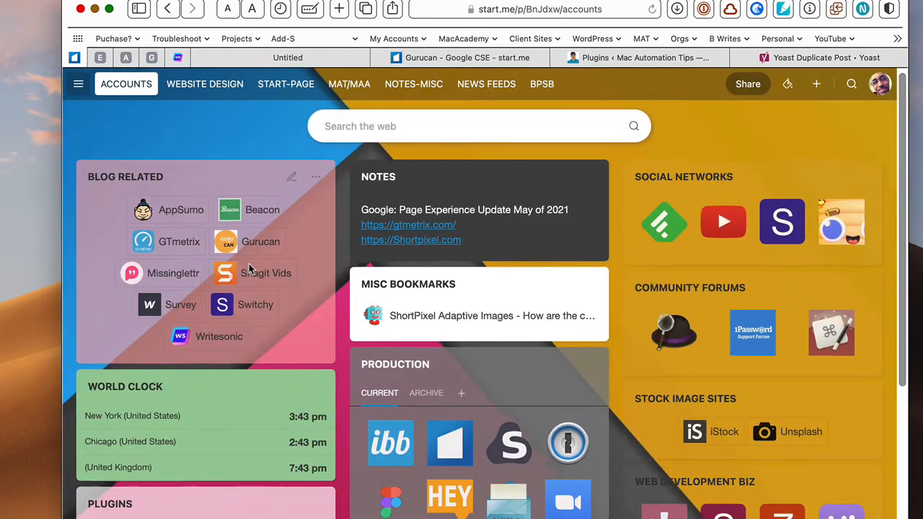
scroll("down", 3)
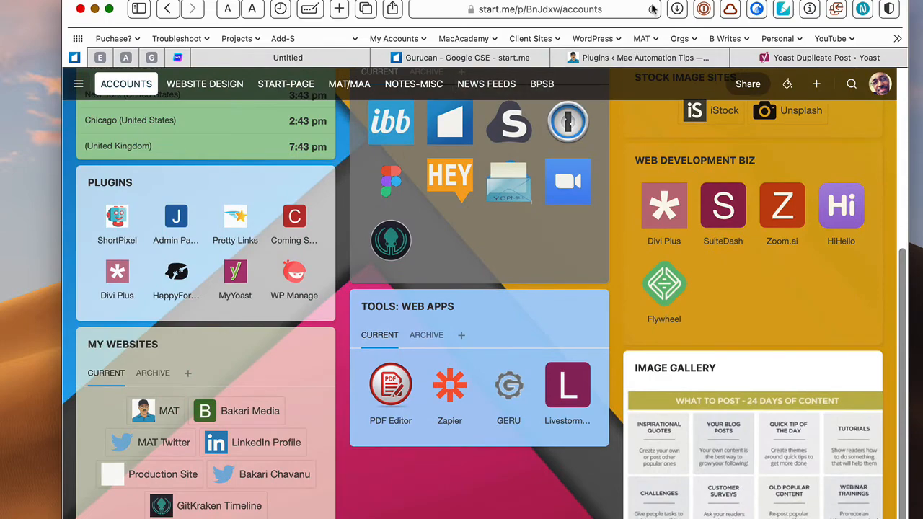
scroll("up", 3)
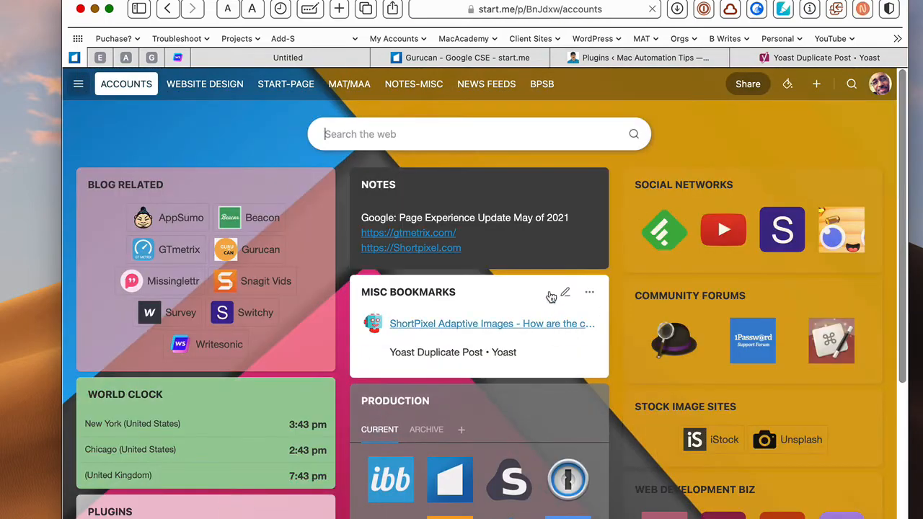
scroll("down", 3)
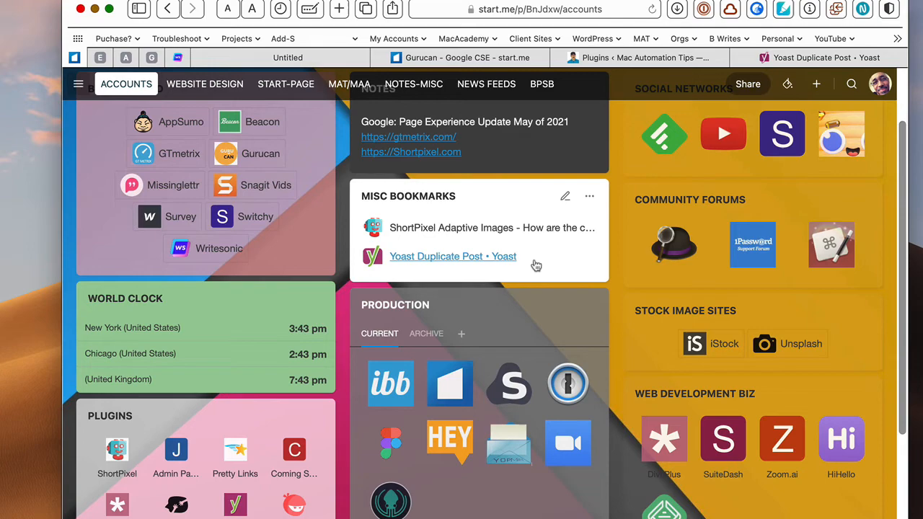
scroll("down", 3)
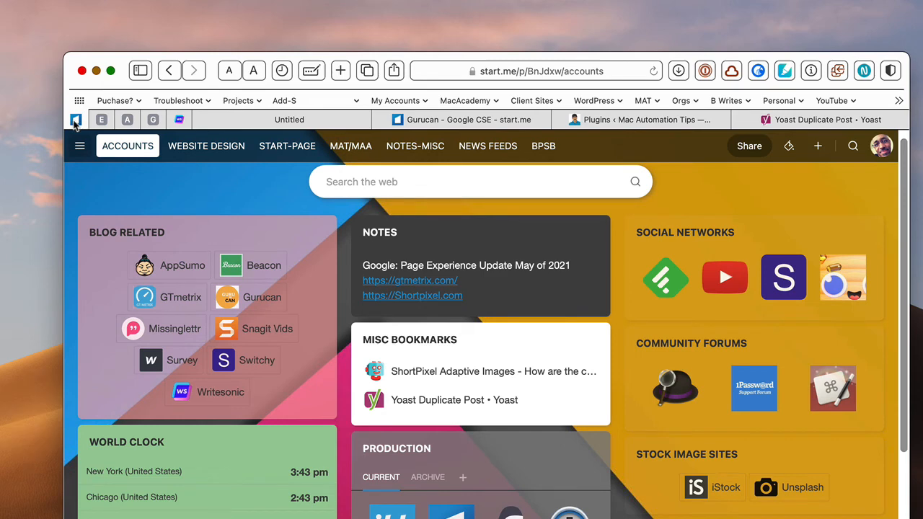
mouse_move(551, 167)
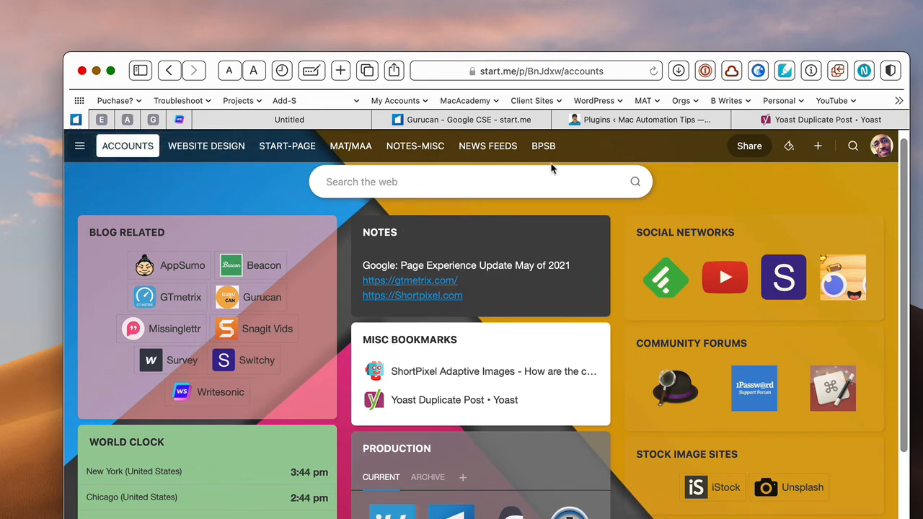
mouse_move(819, 118)
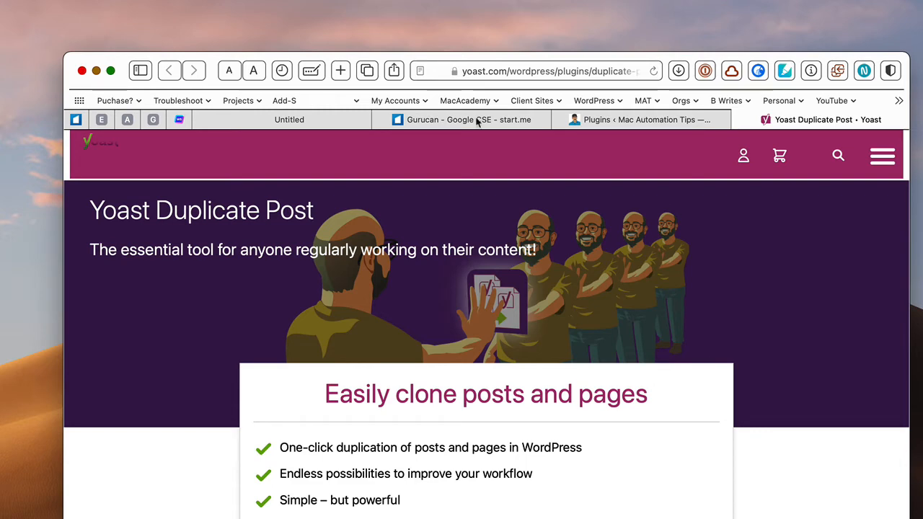
mouse_move(746, 269)
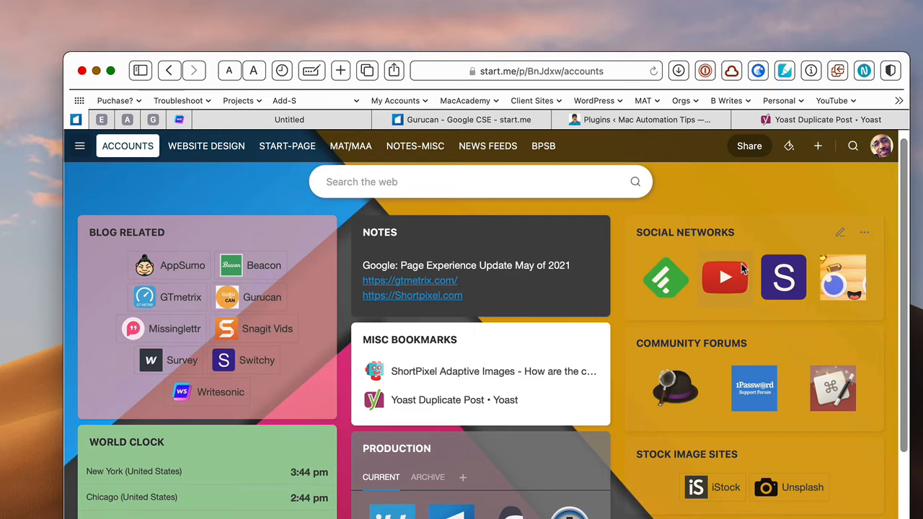
mouse_move(709, 311)
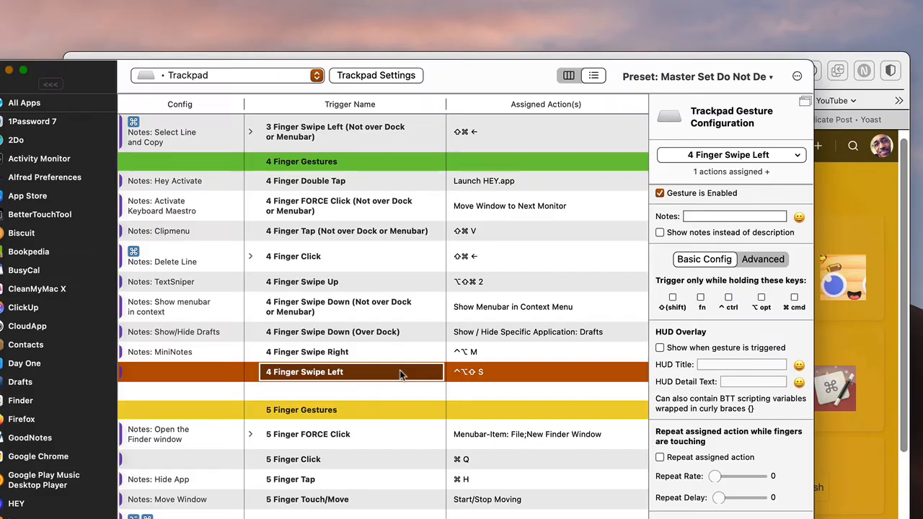
mouse_move(493, 387)
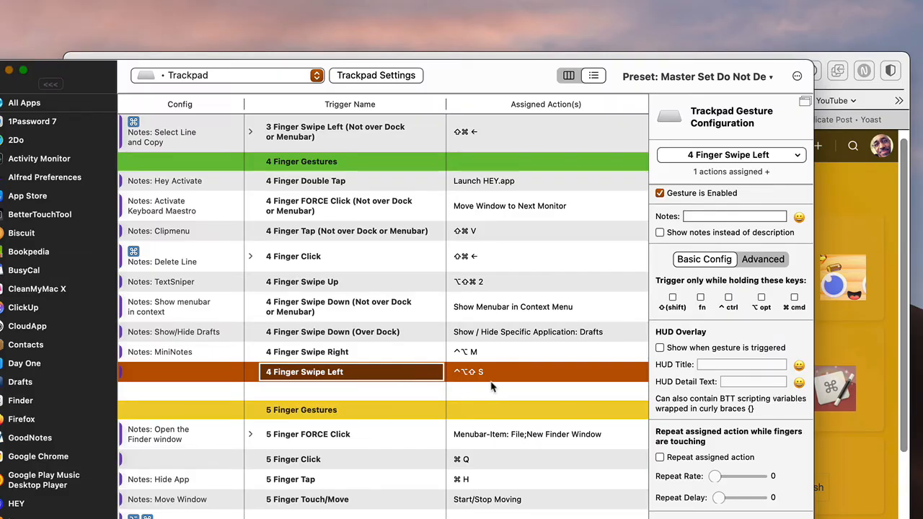
mouse_move(545, 383)
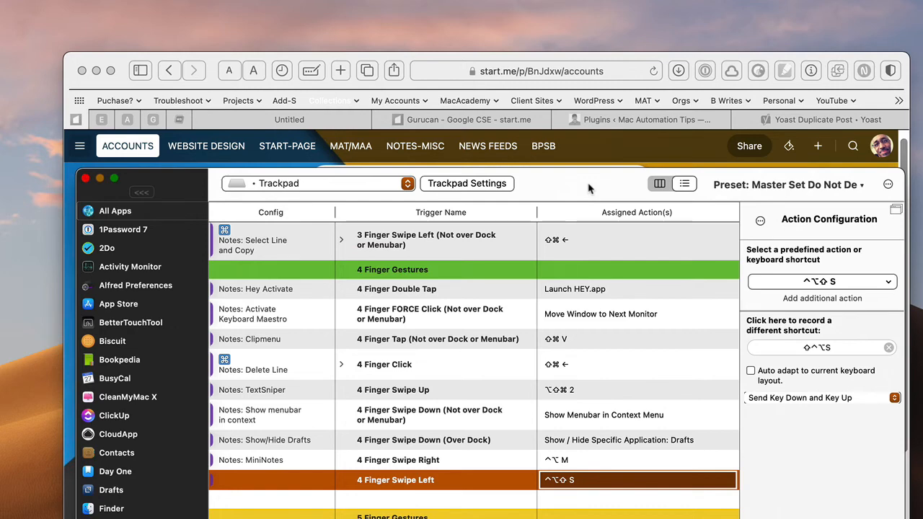
mouse_move(612, 188)
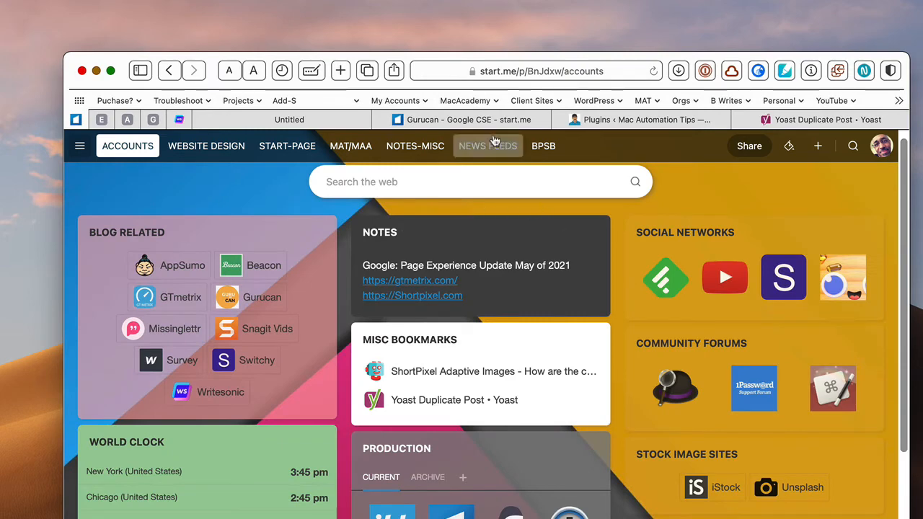
left_click(640, 118)
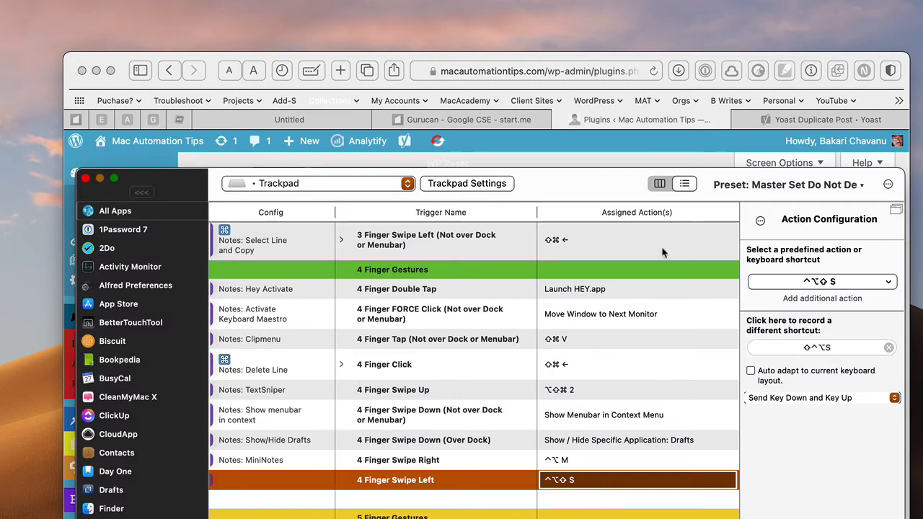
mouse_move(629, 179)
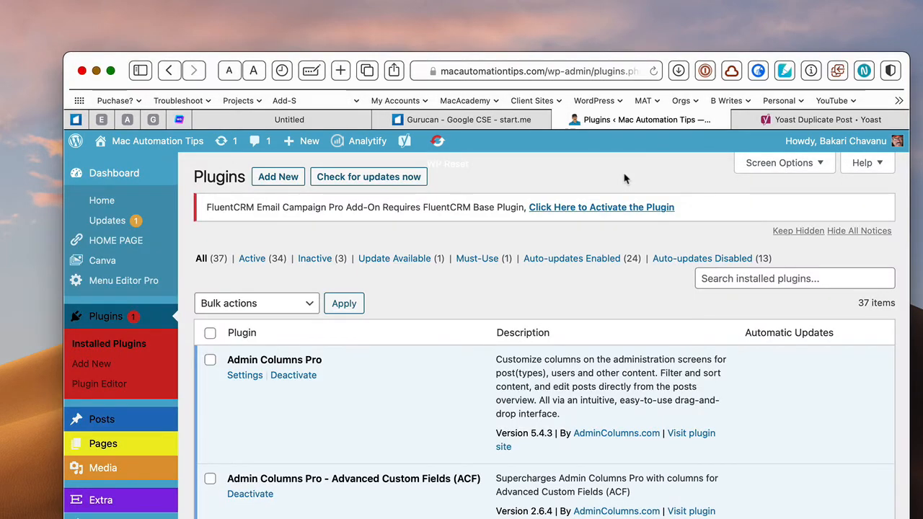
left_click(468, 118)
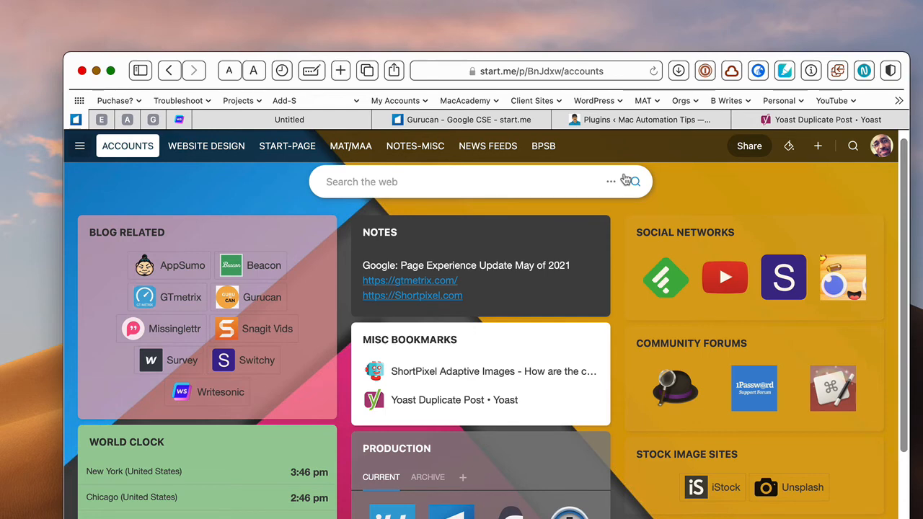
mouse_move(695, 181)
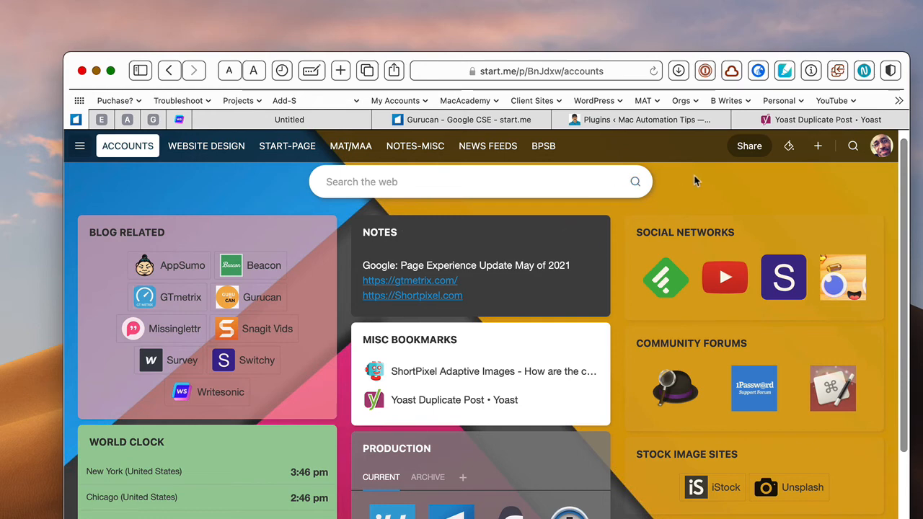
mouse_move(703, 193)
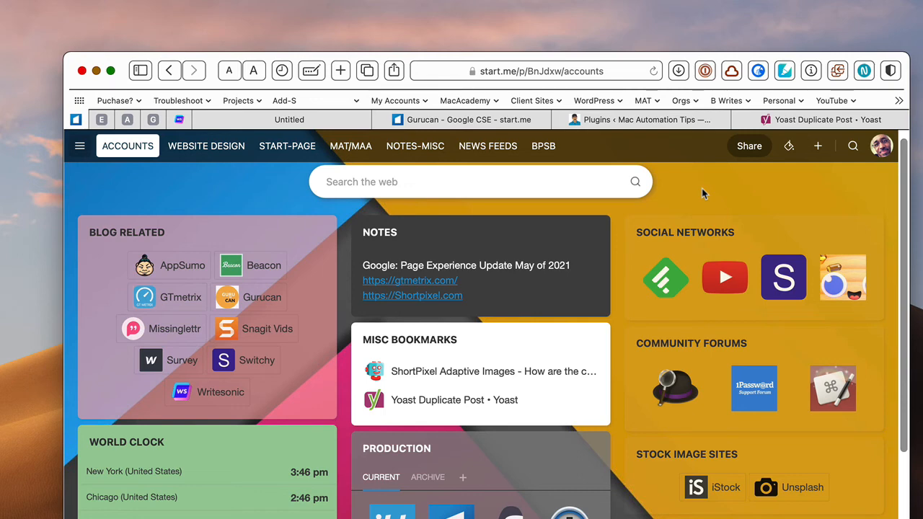
mouse_move(487, 146)
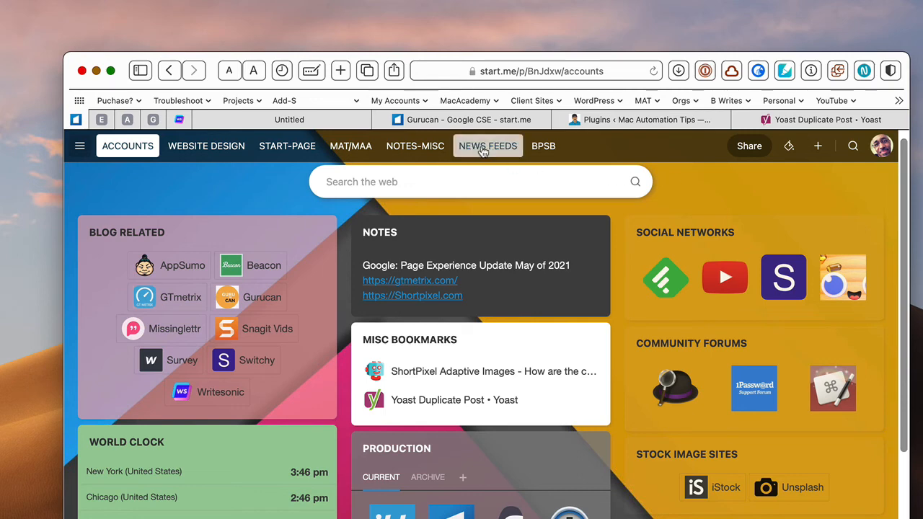
On NEWS FEEDS, start a Newsfeed (RSS) widget, browse its categories, then return to the widget choices
left_click(487, 146)
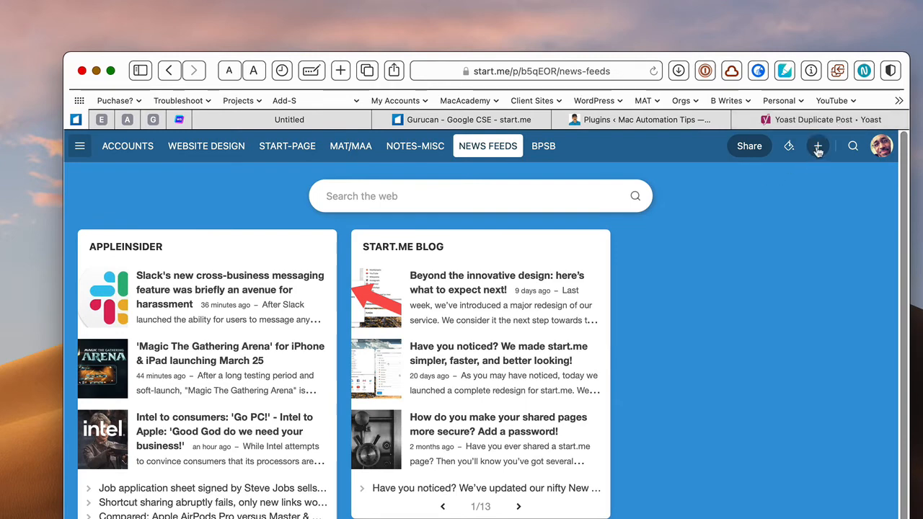
left_click(818, 145)
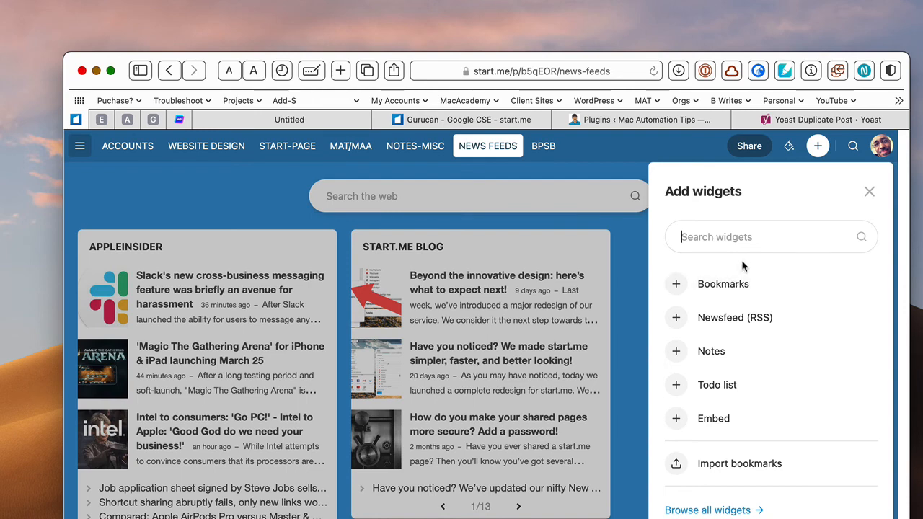
mouse_move(747, 265)
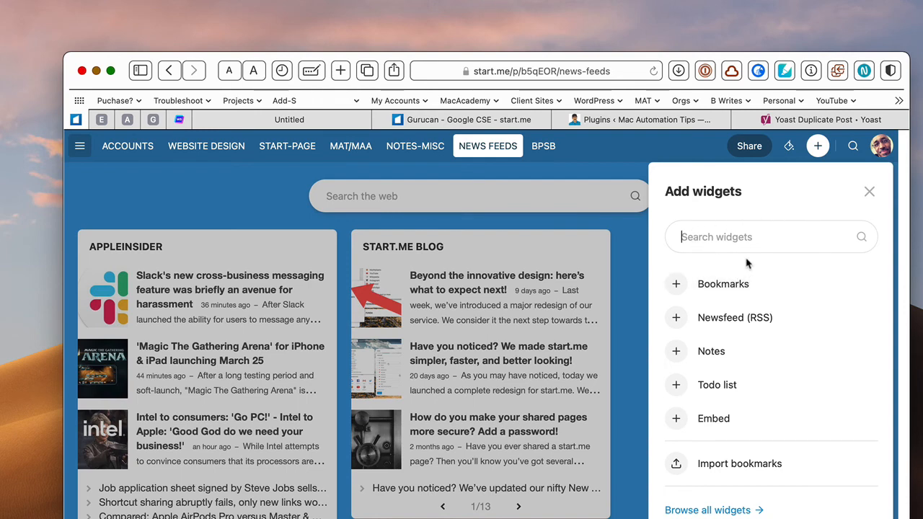
left_click(734, 318)
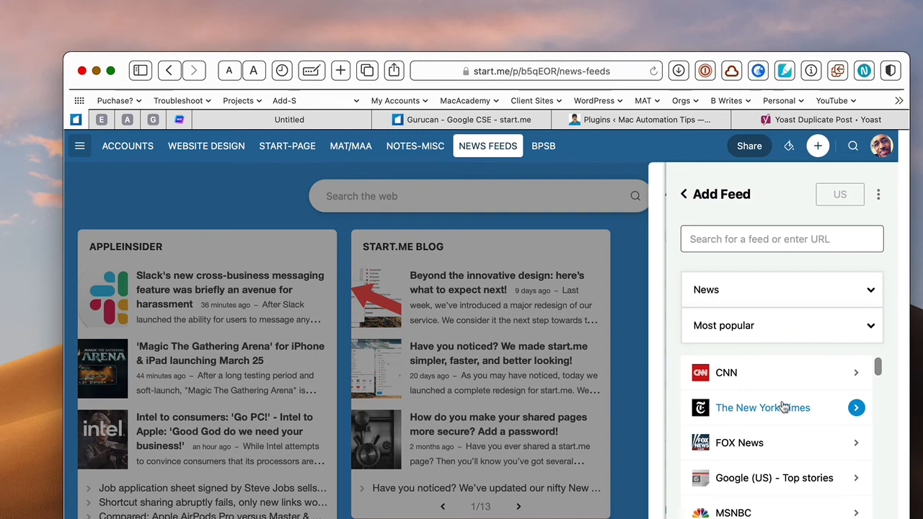
mouse_move(770, 275)
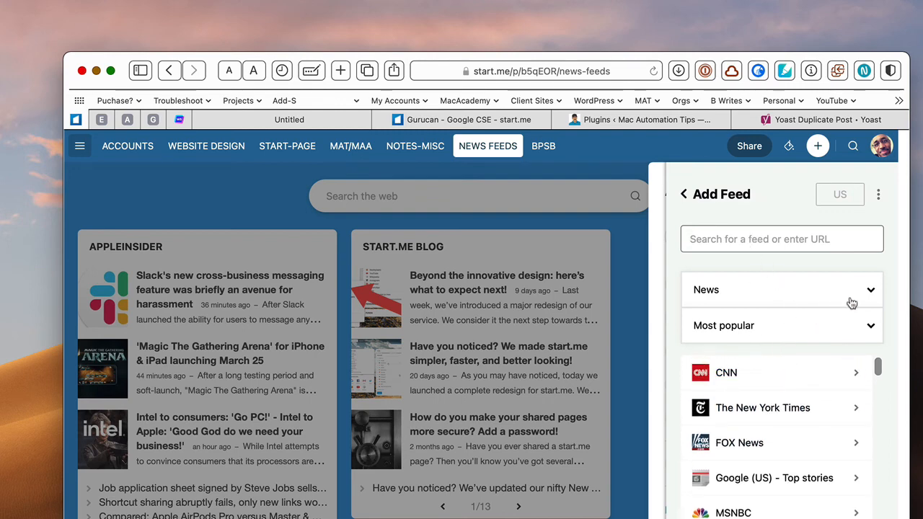
left_click(782, 288)
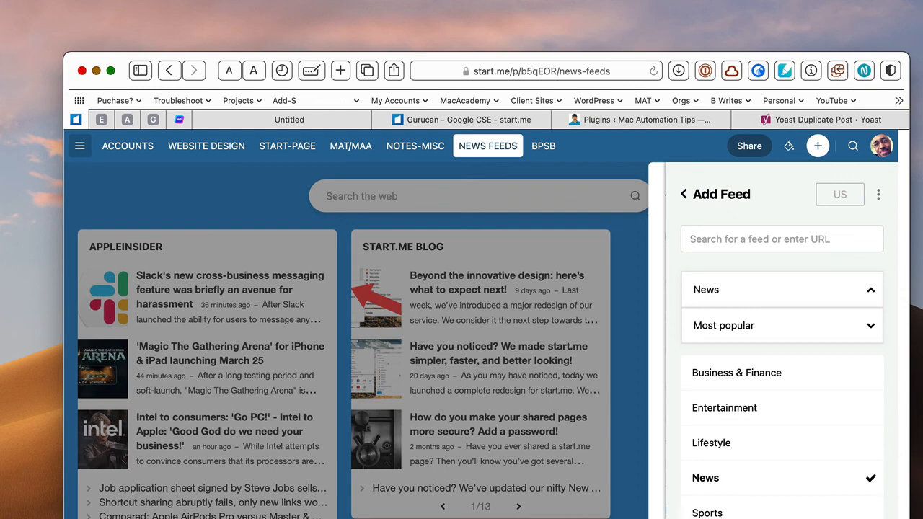
left_click(684, 193)
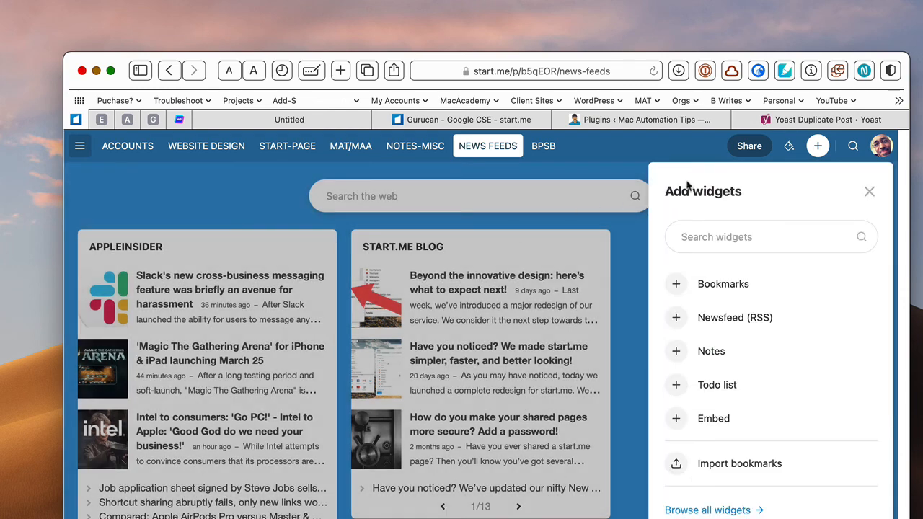
On ACCOUNTS, view the Production widget's Archive bookmarks, then show Current again
left_click(127, 146)
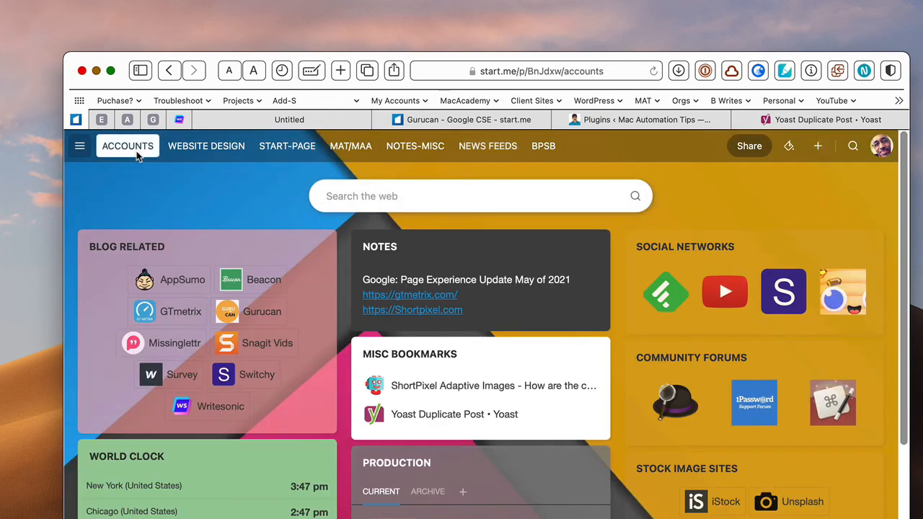
scroll("down", 3)
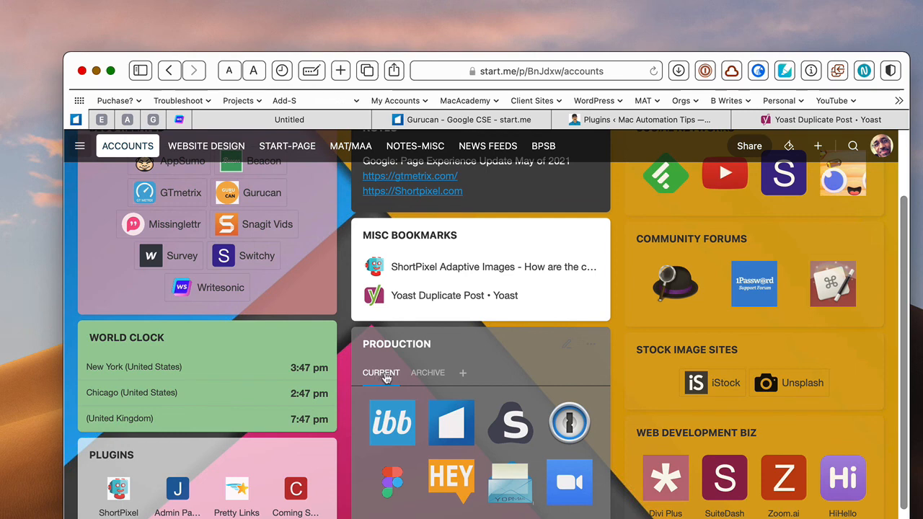
mouse_move(419, 435)
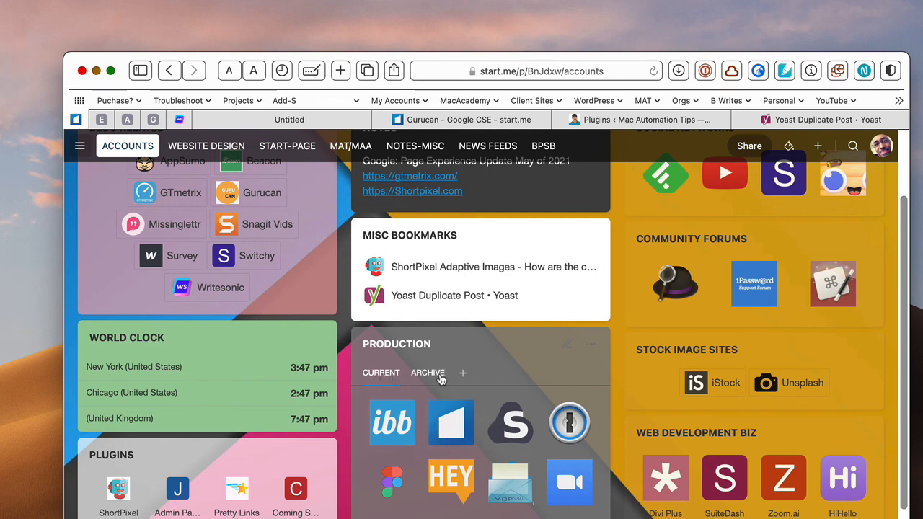
left_click(427, 372)
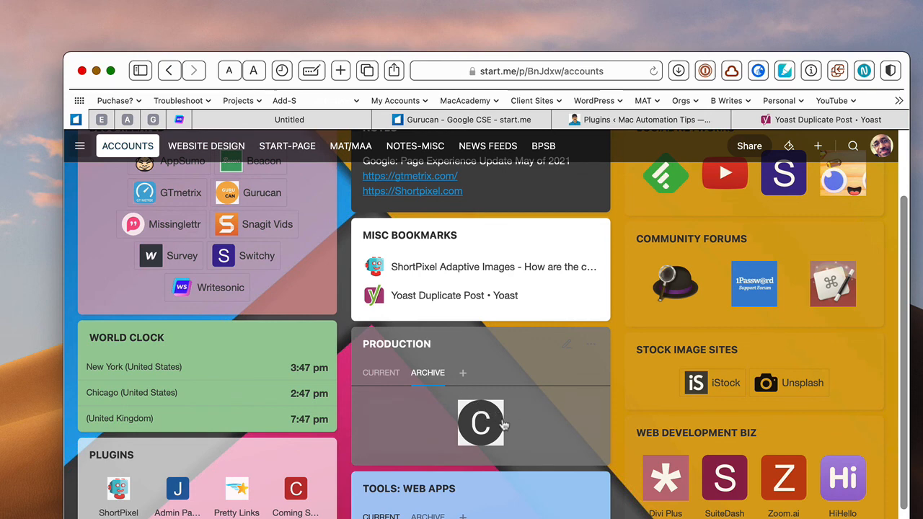
mouse_move(498, 429)
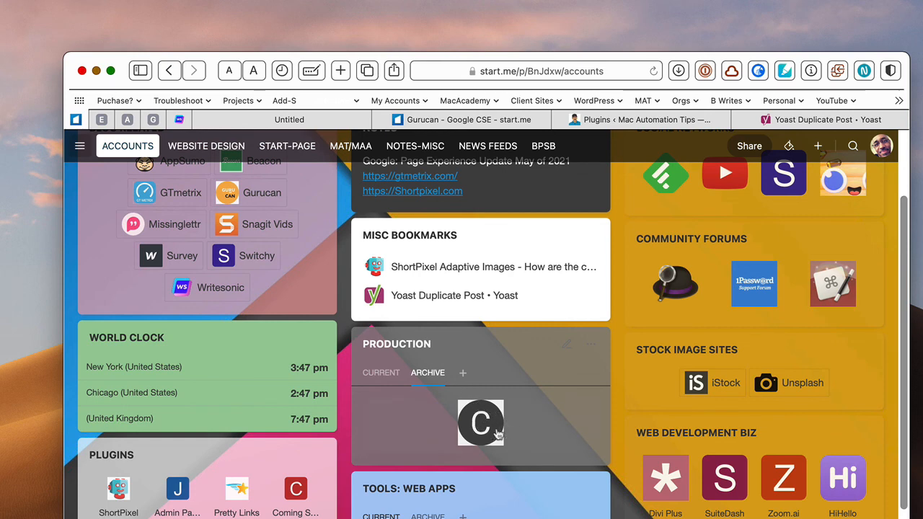
left_click(380, 372)
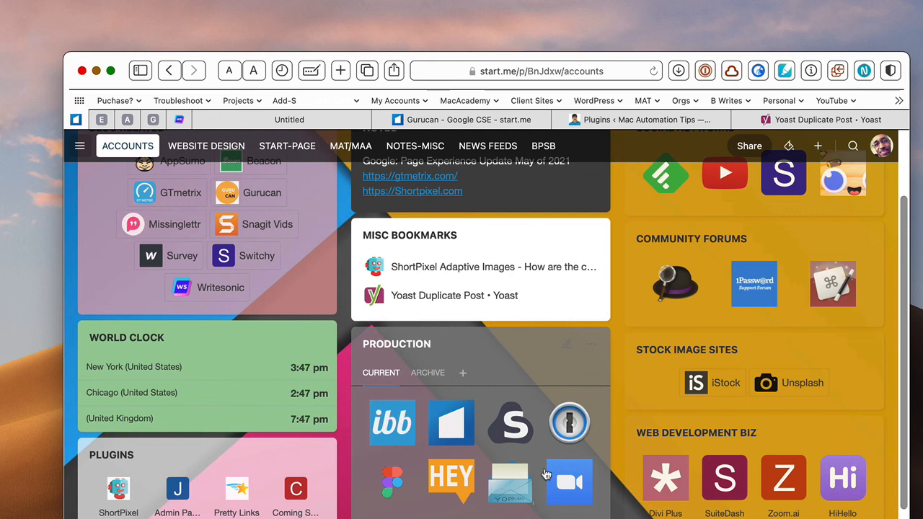
scroll("up", 3)
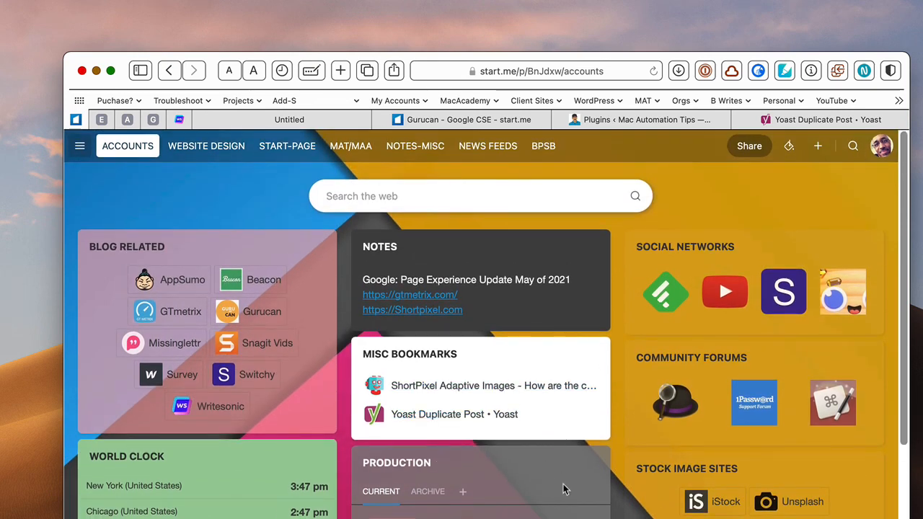
mouse_move(718, 380)
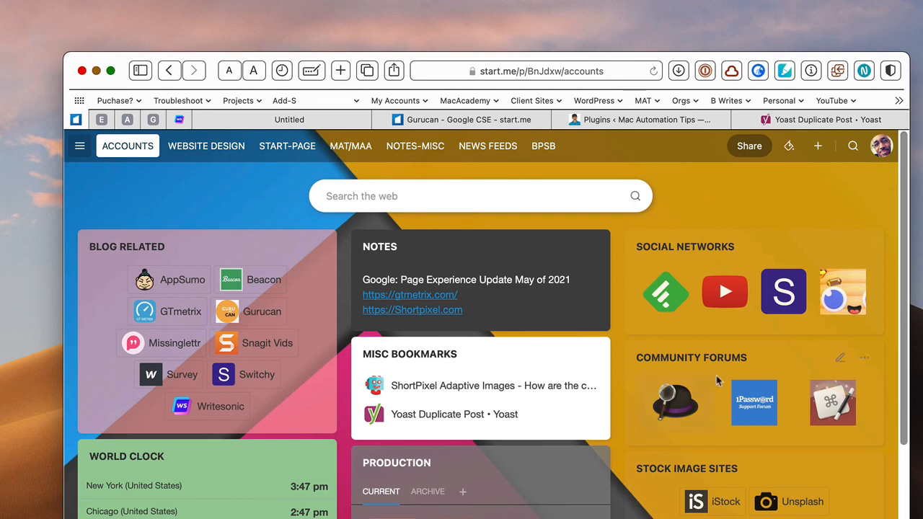